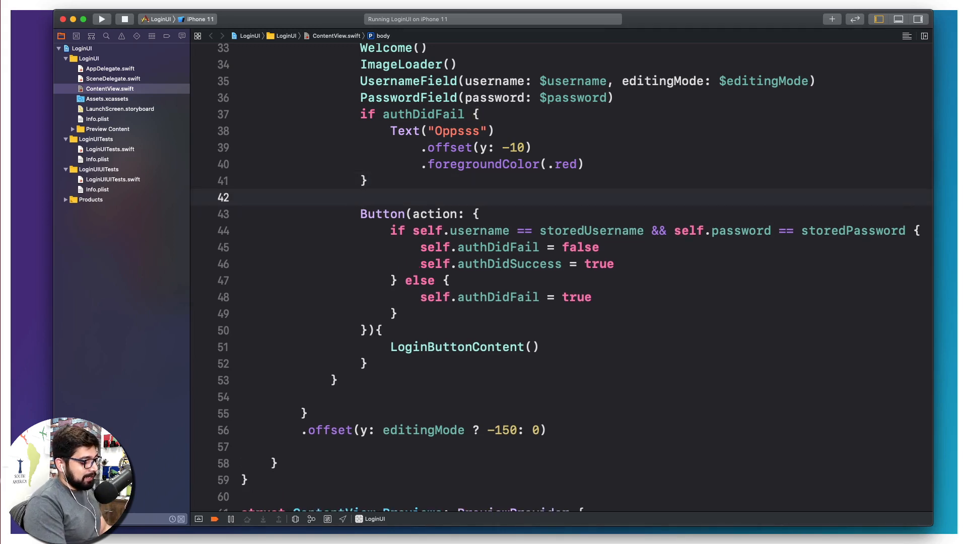
Add an `if authDidSuccess { fun() }` block below the authDidFail message in ContentView
type("if")
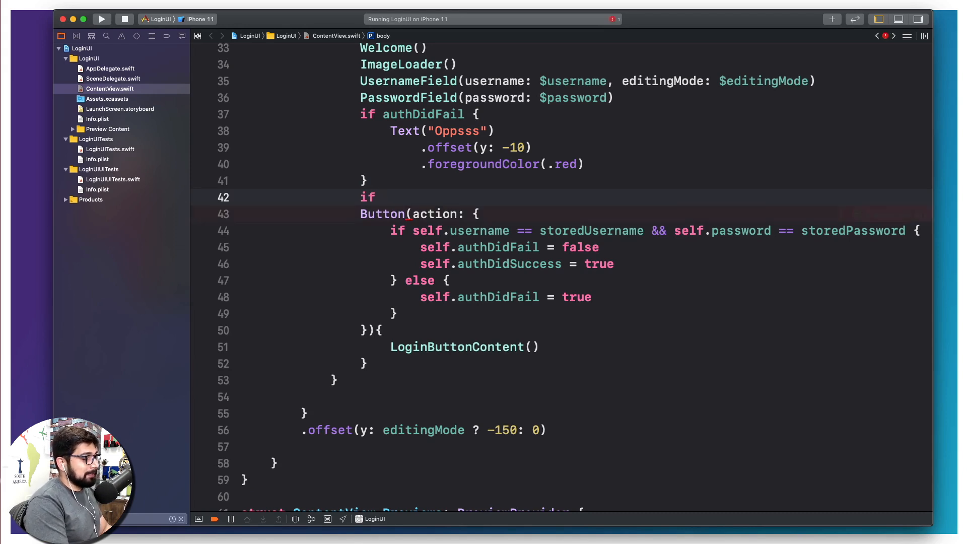
type("authdo")
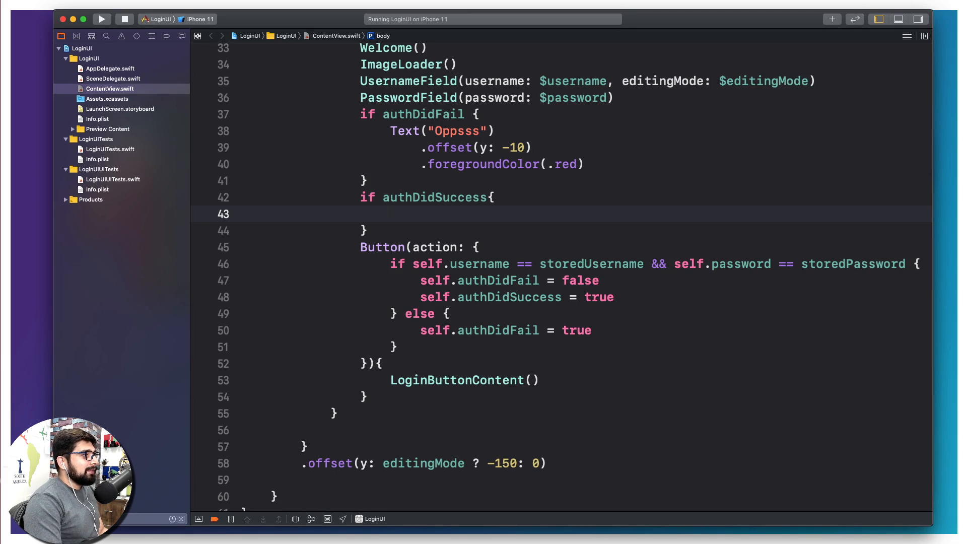
left_click(390, 214)
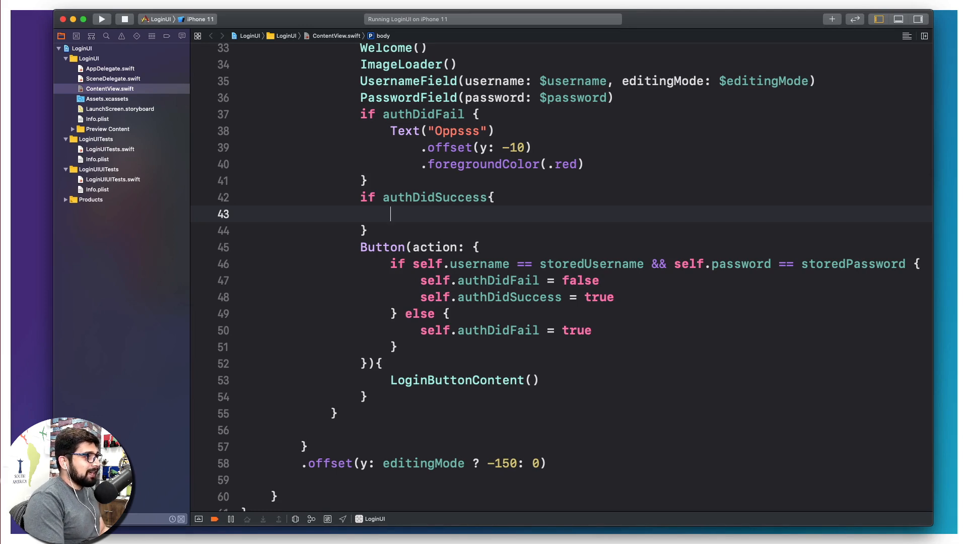
type("fun")
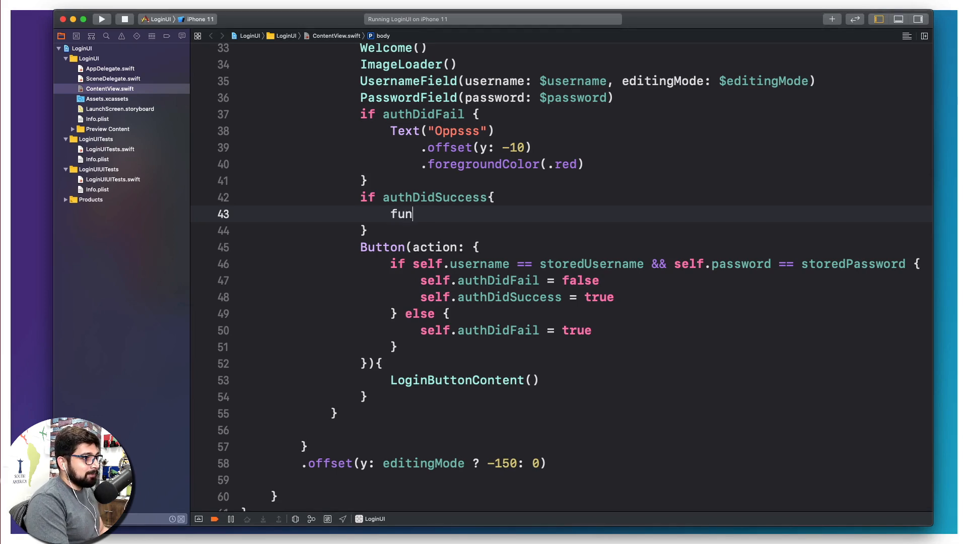
type("()")
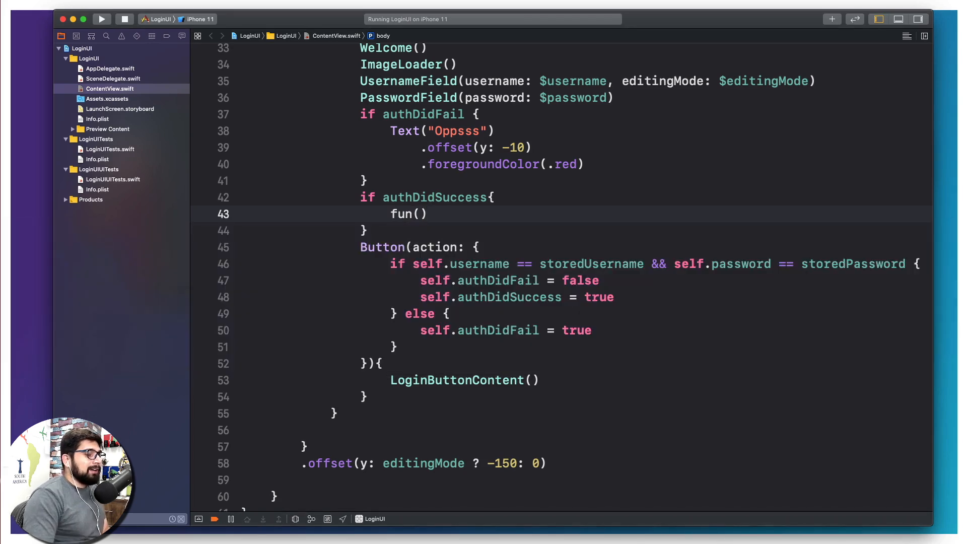
left_click(425, 213)
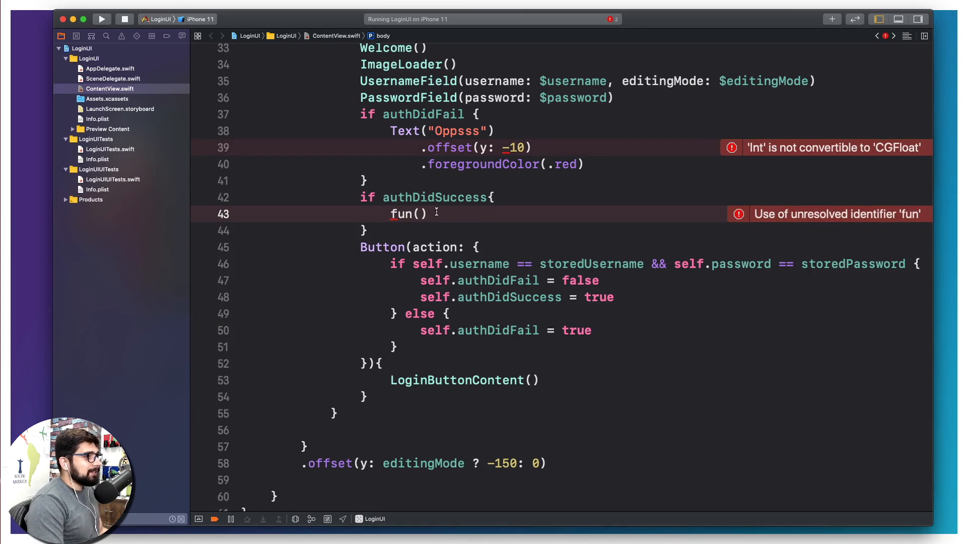
scroll("down", 3)
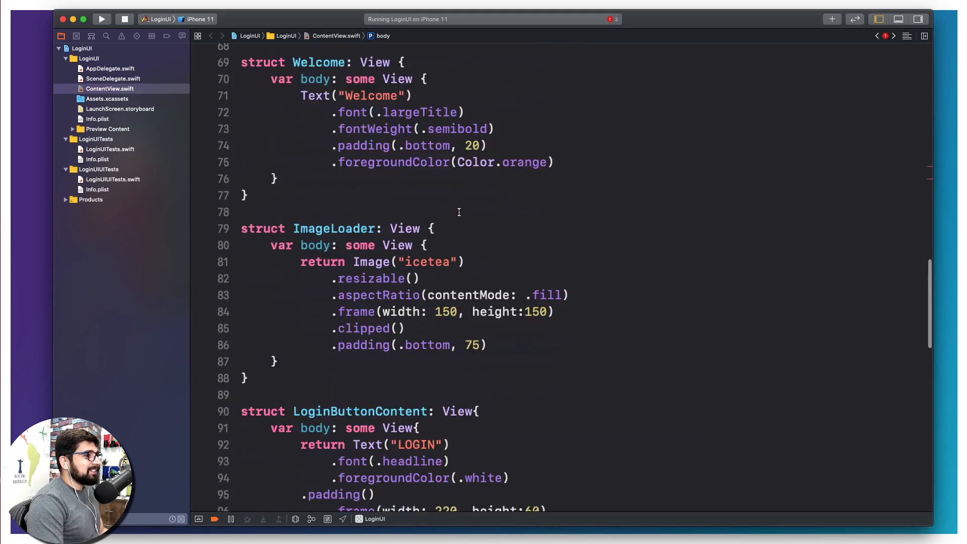
scroll("down", 3)
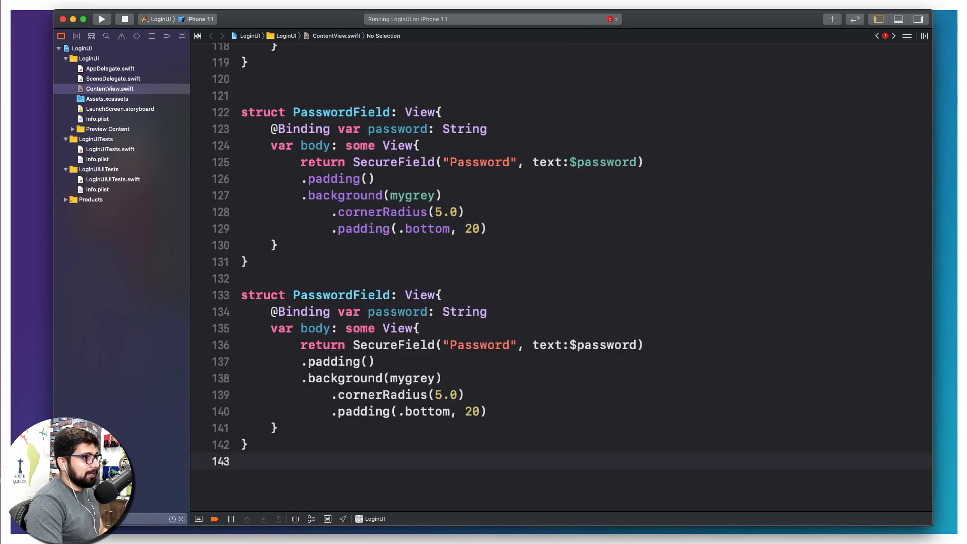
double_click(341, 253)
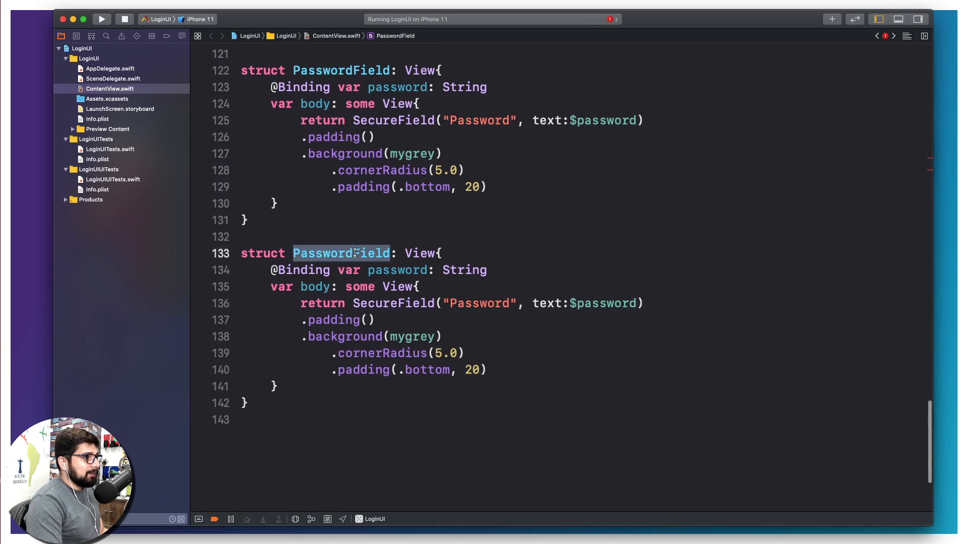
type("fun")
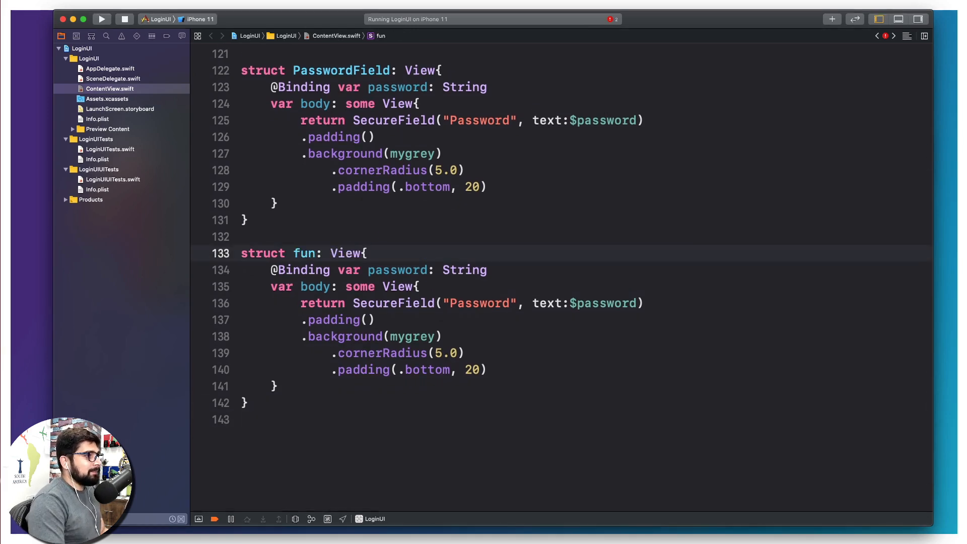
left_click(267, 269)
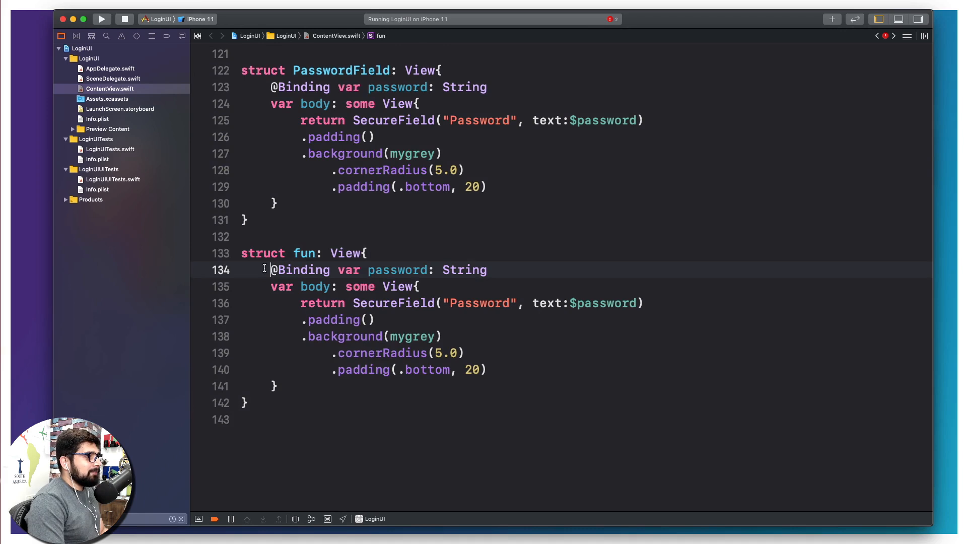
key("Delete")
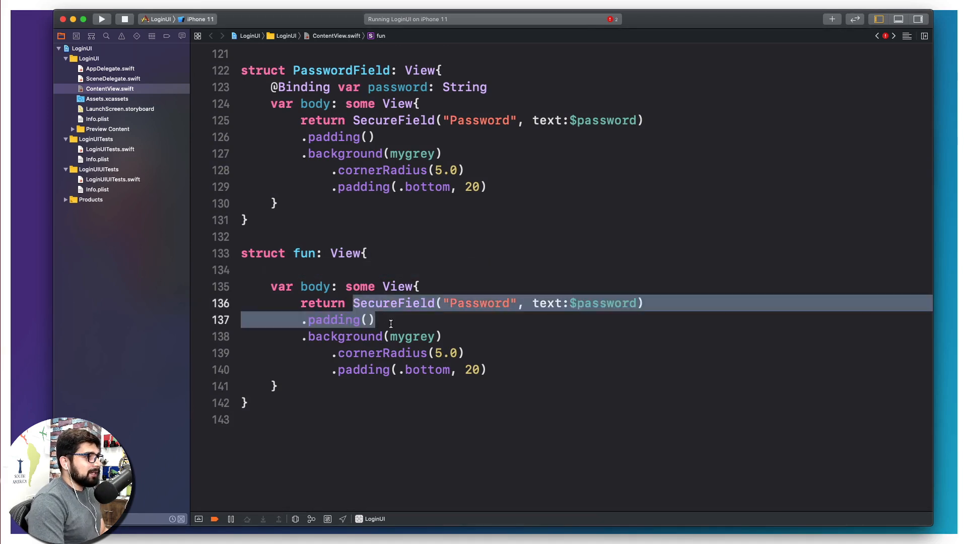
key("delete")
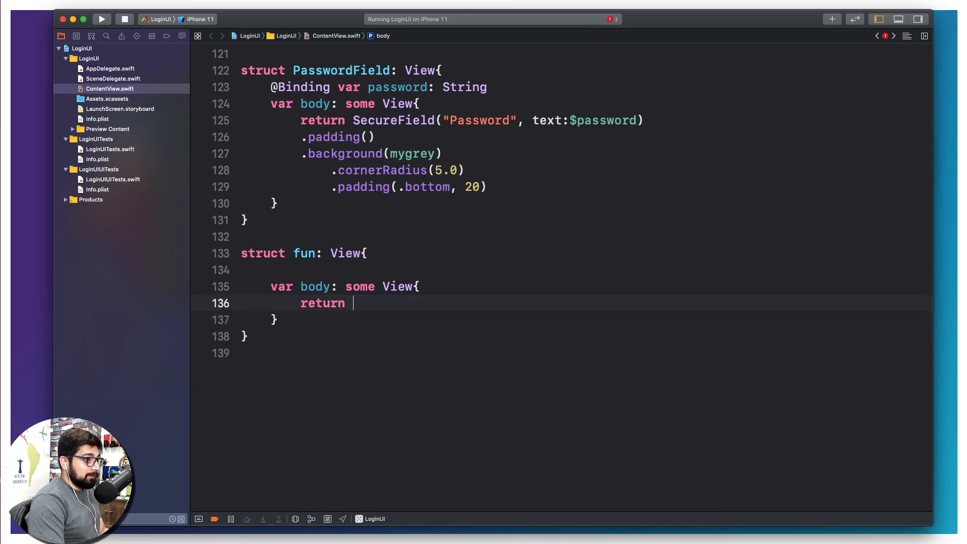
Return Text("You are TEA positive") with .font(.headline) from the fun view's body
type("T")
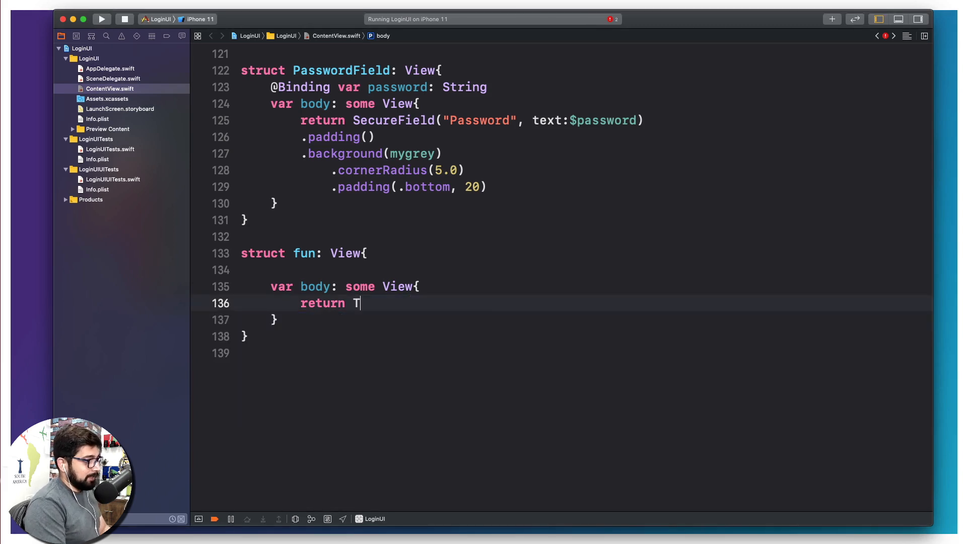
type("ext(\"")
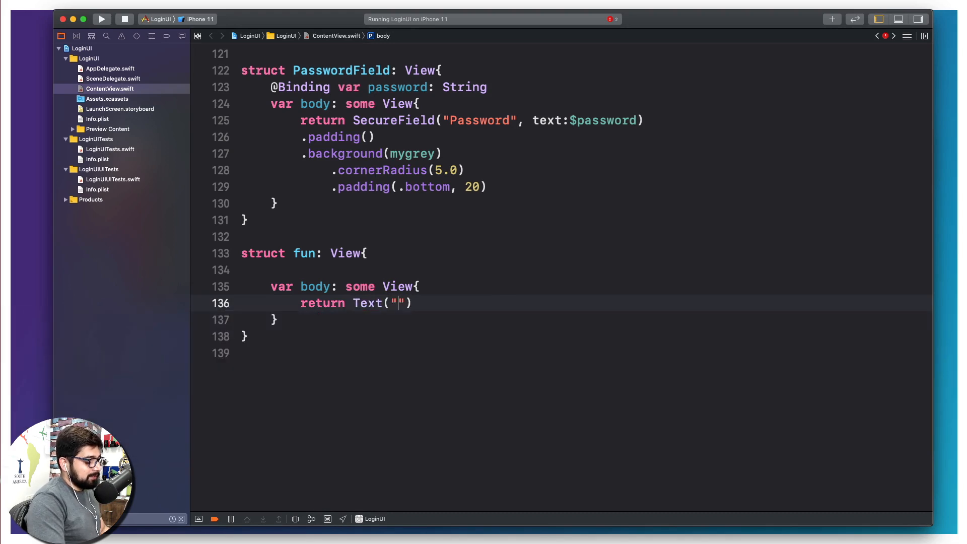
type("You are")
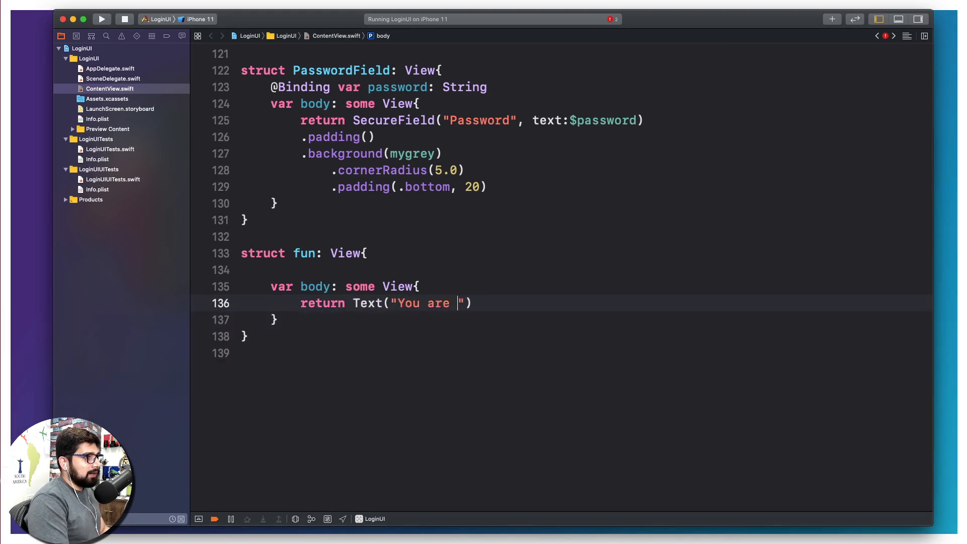
type("TEA")
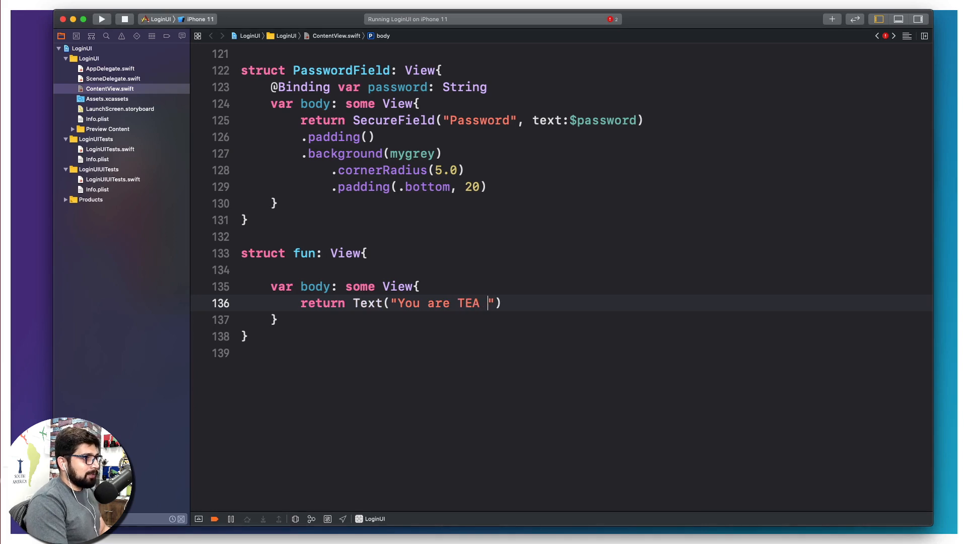
type("positv")
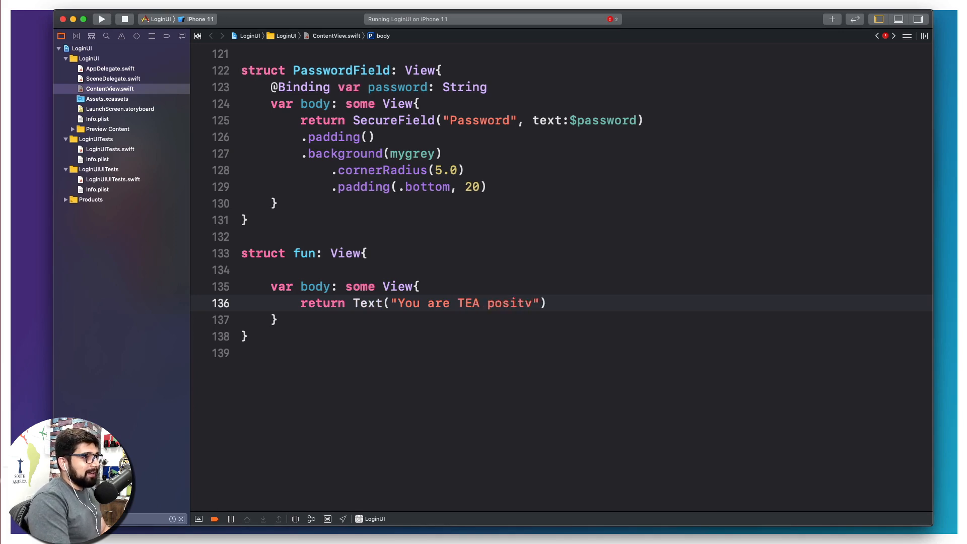
type("i")
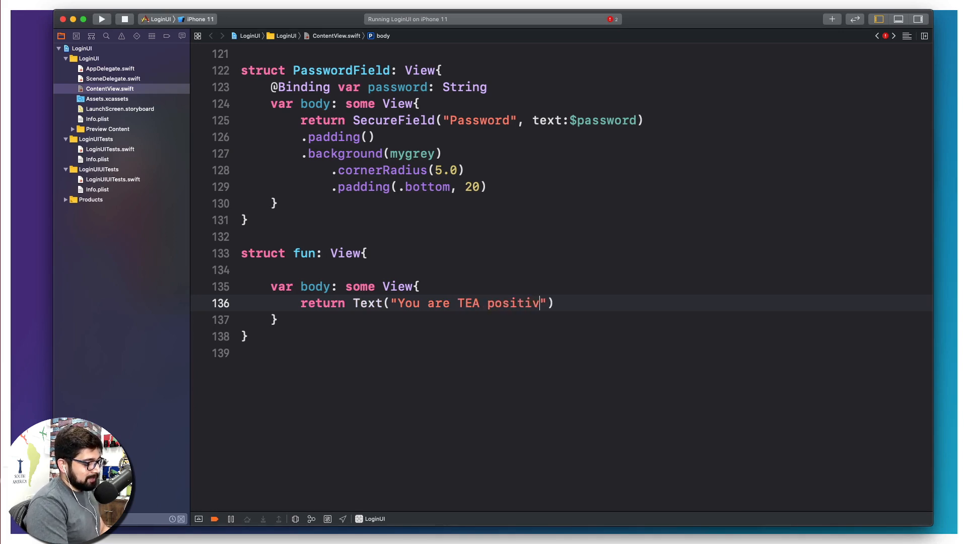
type("e")
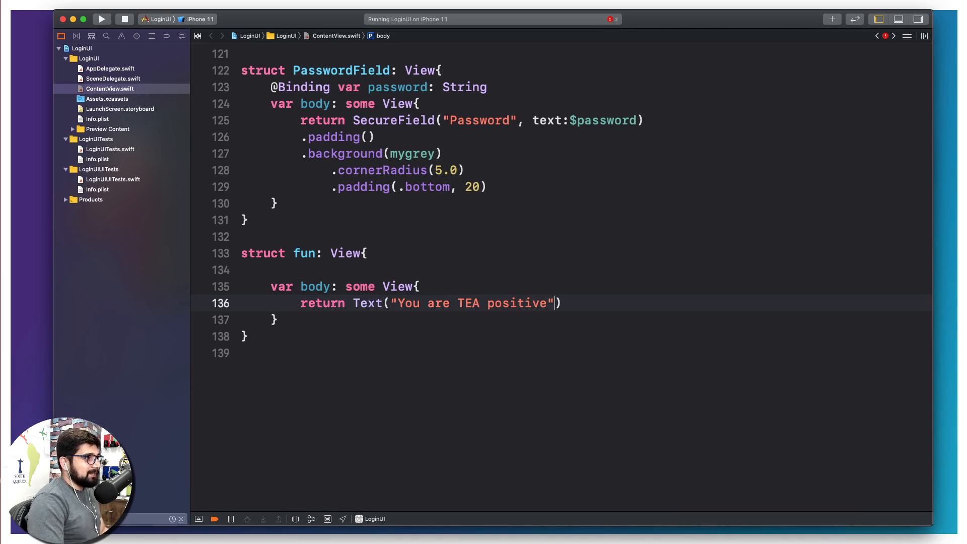
type(".font(font: Font?")
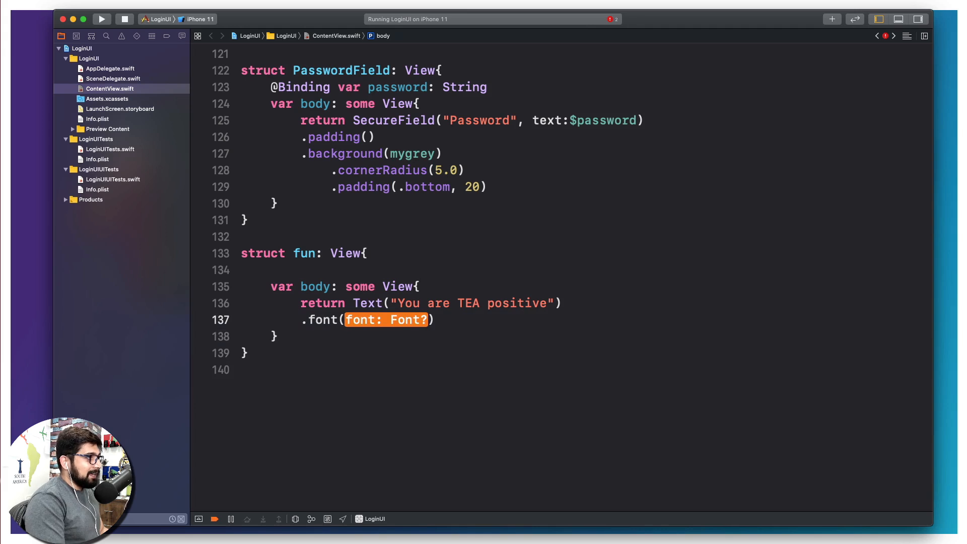
type(".headline")
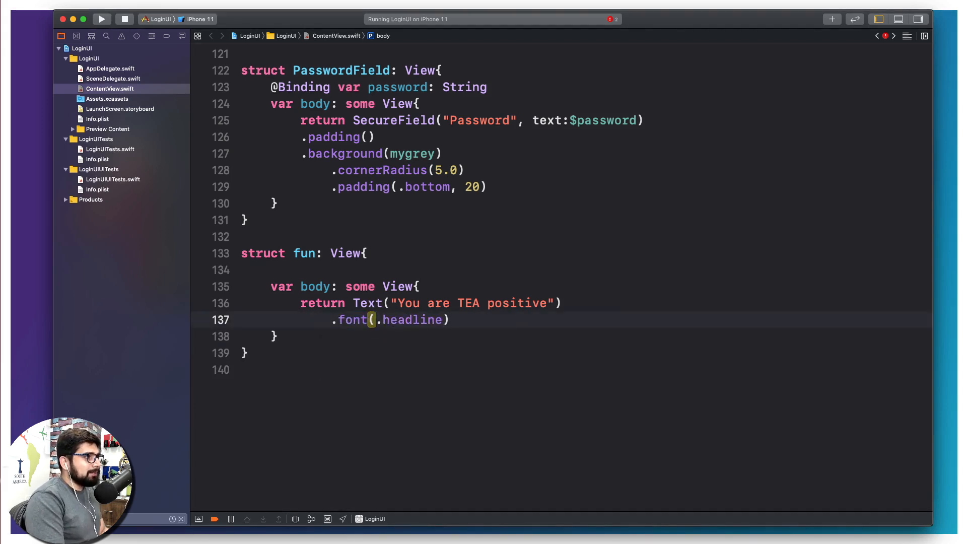
type(".frame(")
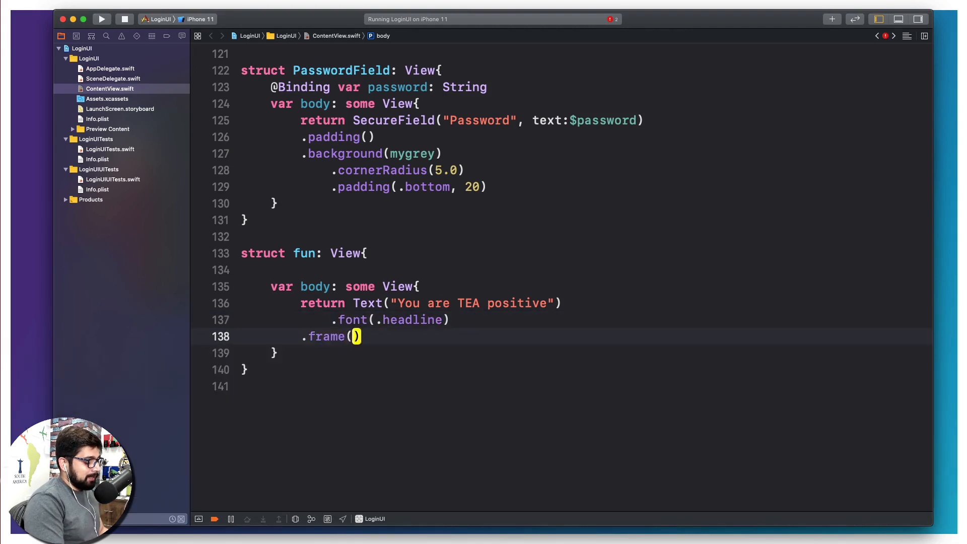
Give the text a 250×50 frame, Color.orange background and cornerRadius 20.0
type("wi")
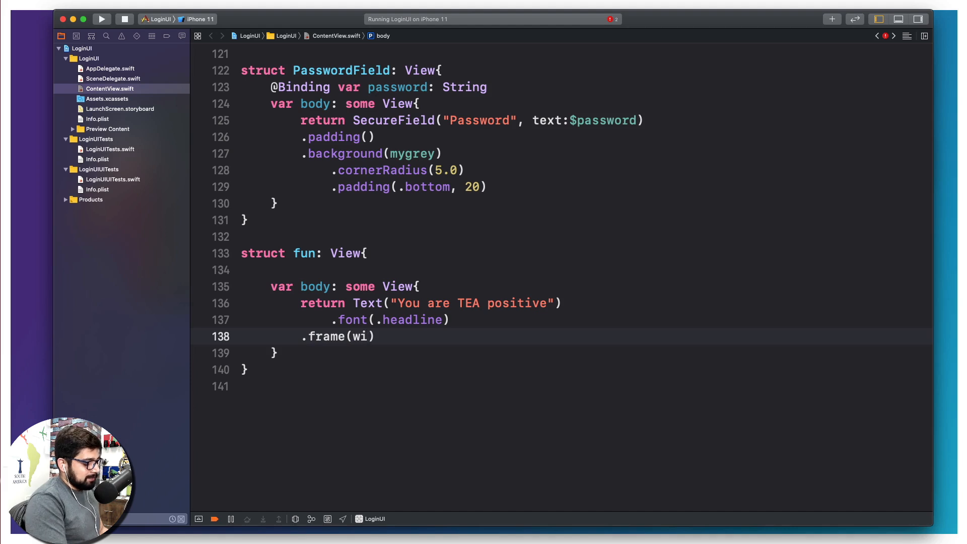
type("dth:")
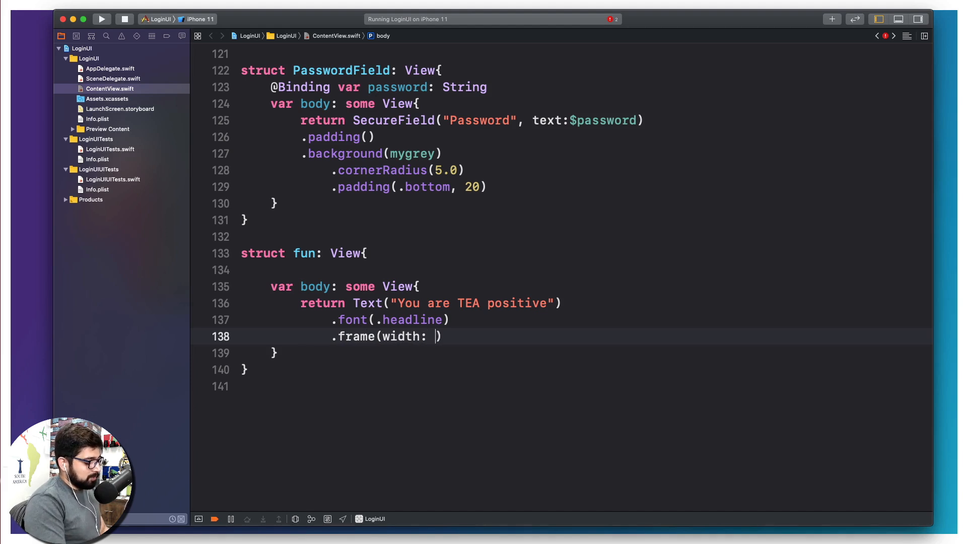
type("250, heo")
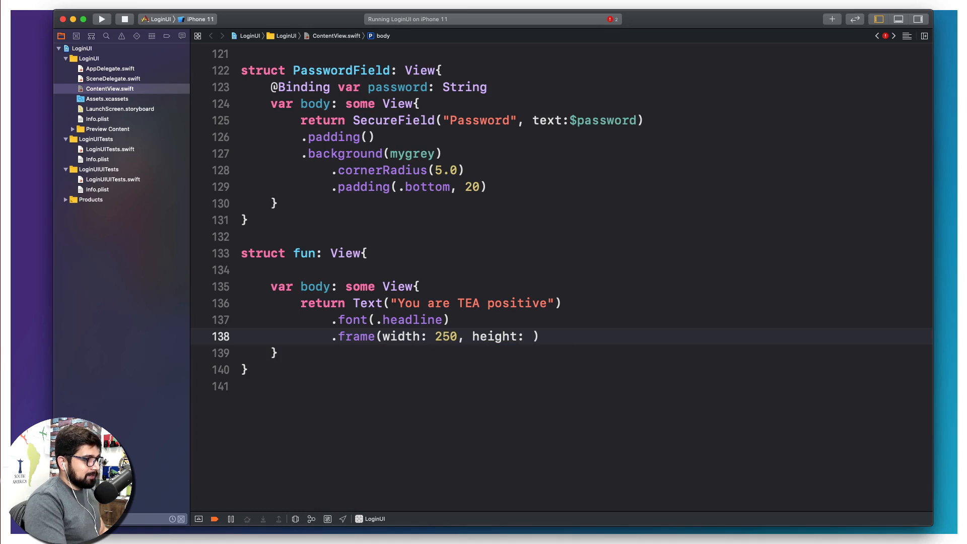
type("50")
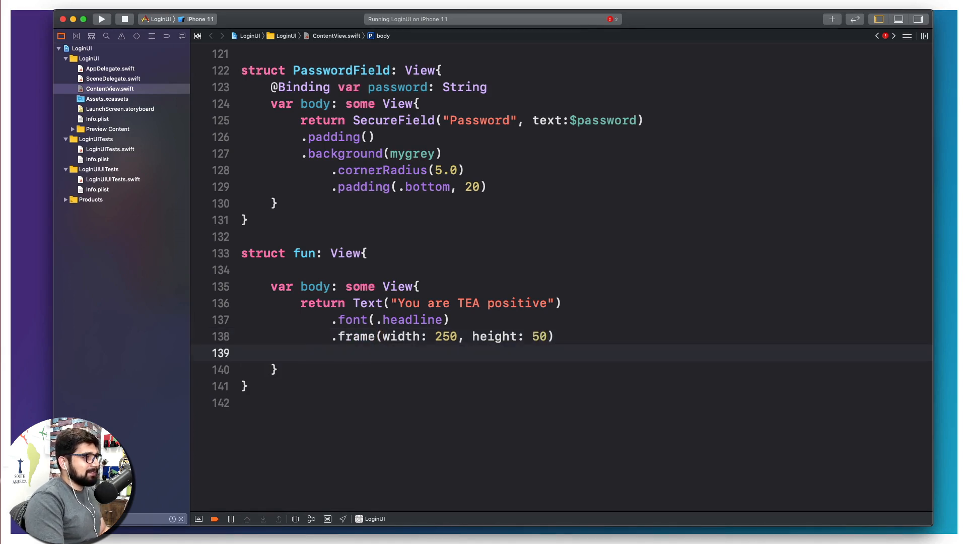
type(".background(background: View")
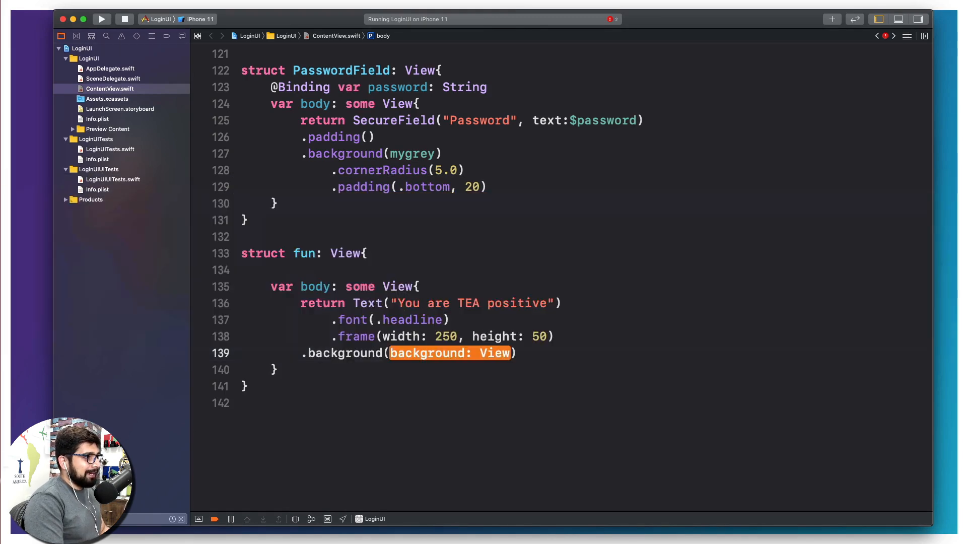
type("Color.orang")
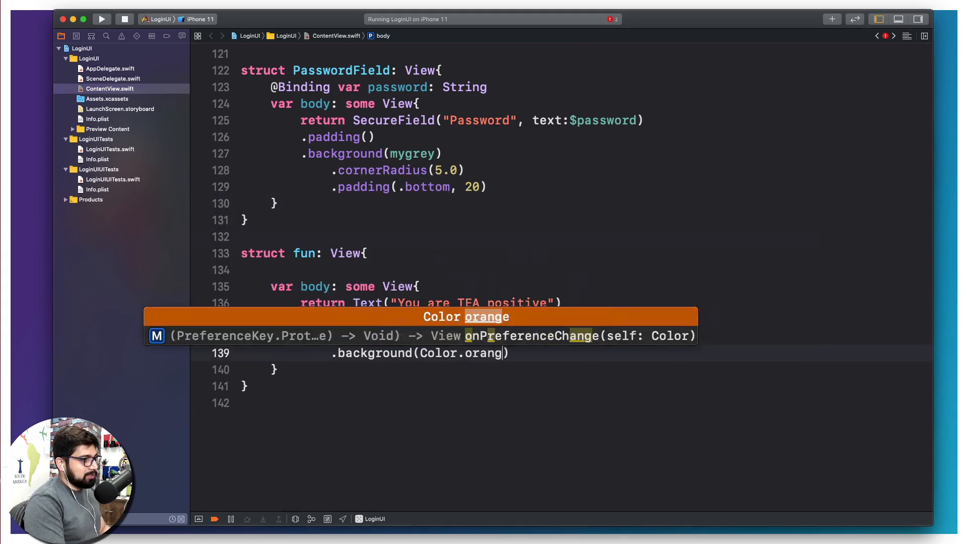
key("return")
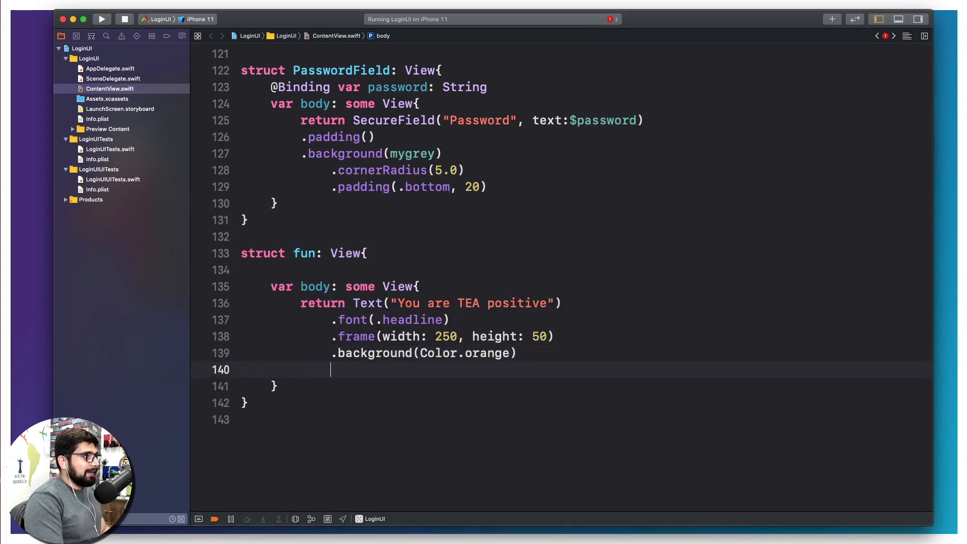
type(".cornerRadius(radius: CGFloat")
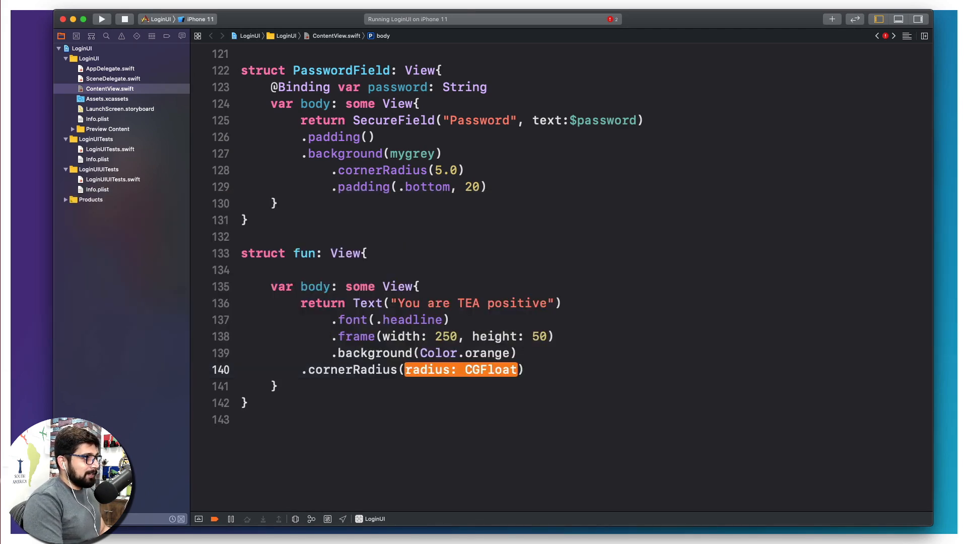
type("20.0")
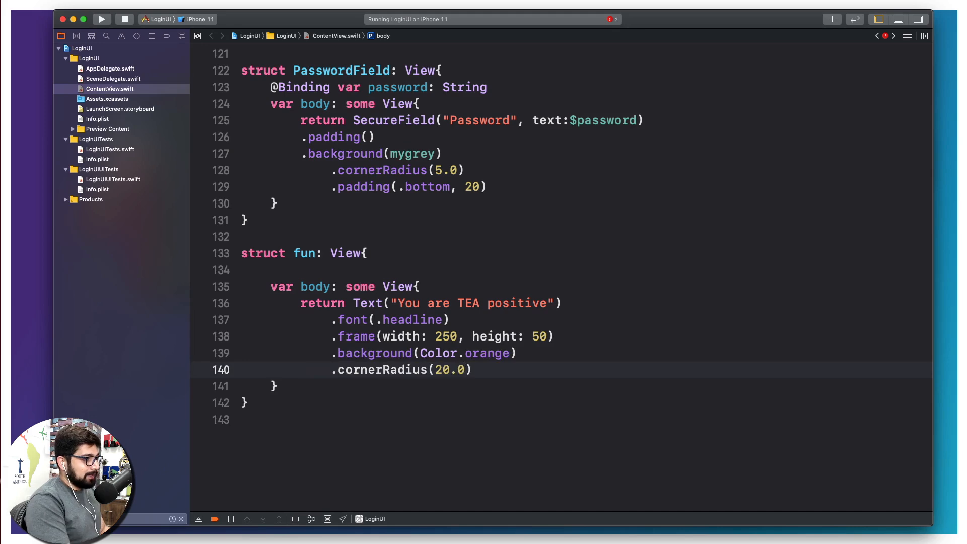
Add .foregroundColor(.white) to the fun message
key("return")
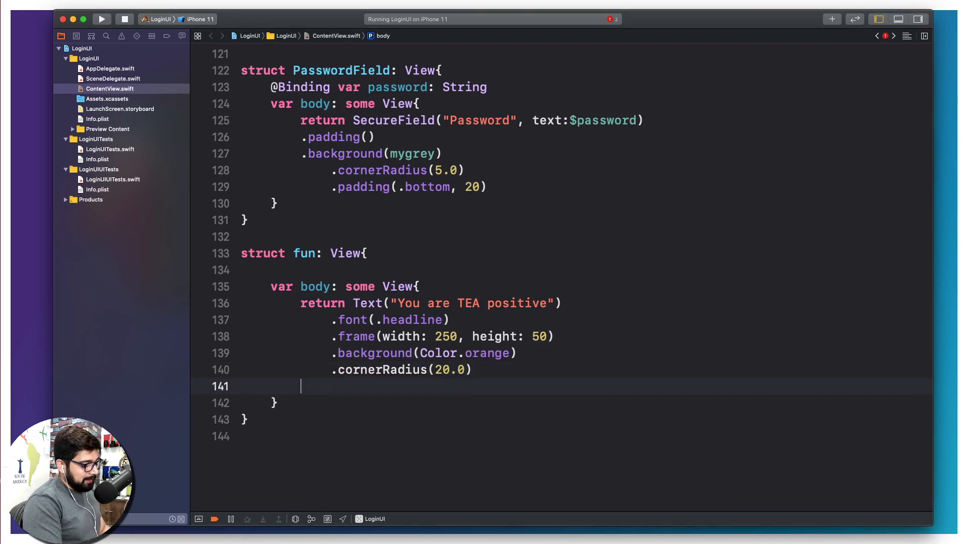
type("foregroundColor(color: Color?")
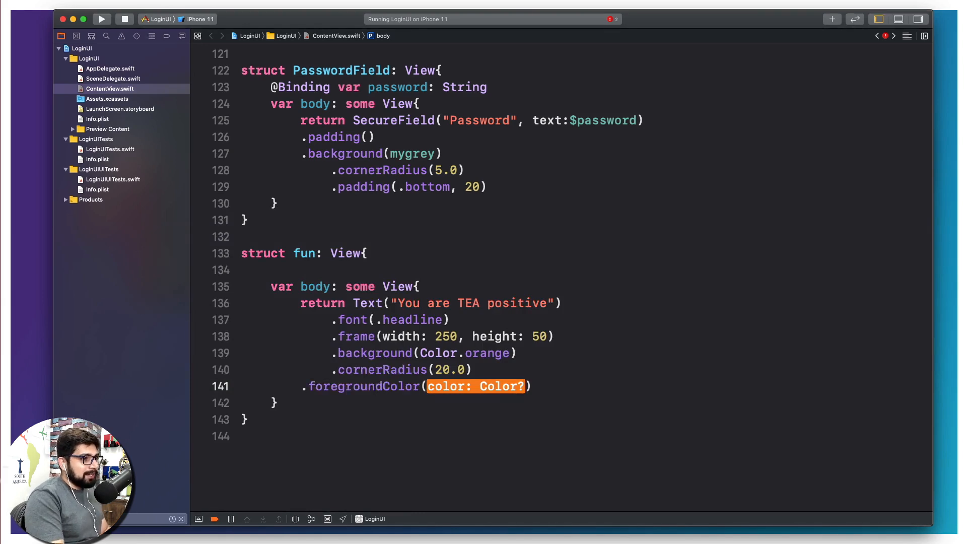
type(".whi")
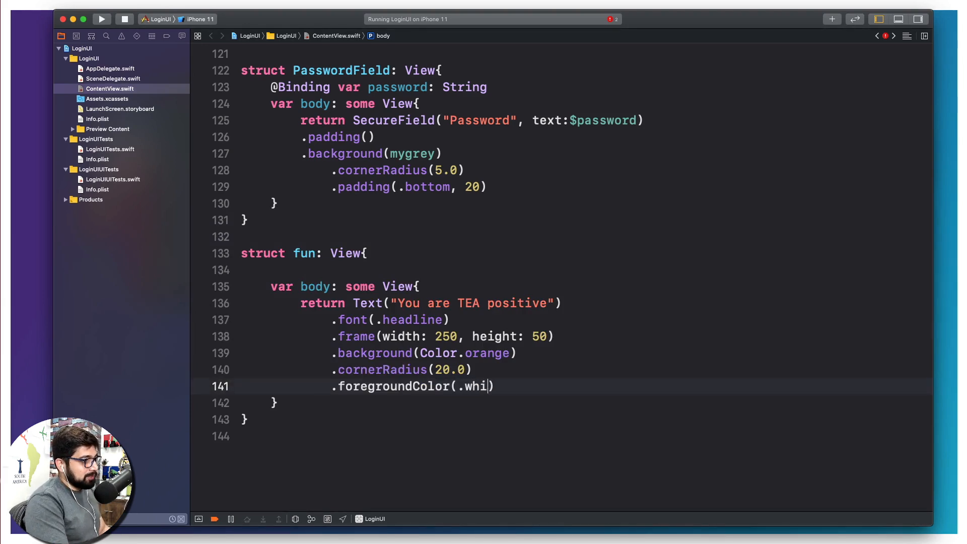
type("te")
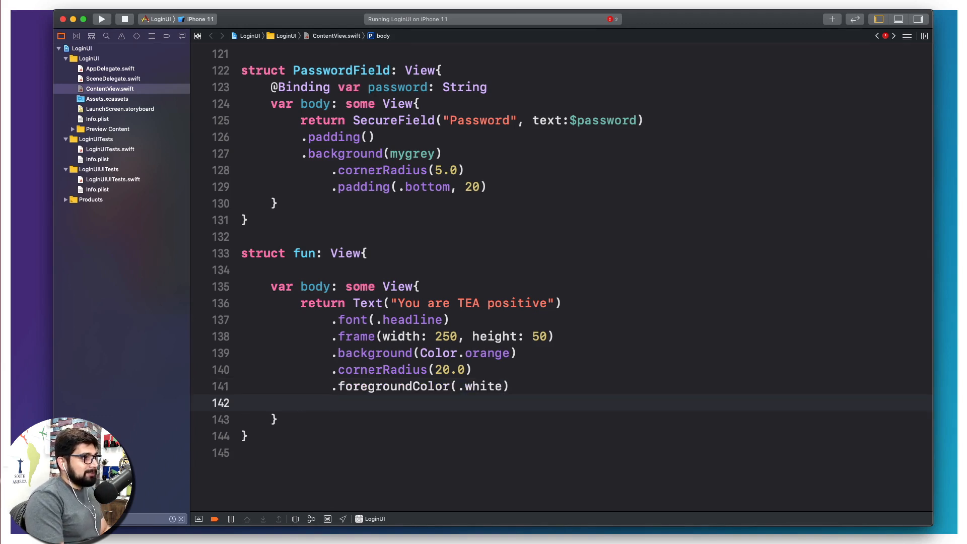
Add .animation(Animation.easeInOut(duration: 2.0)) to the fun message
type(".")
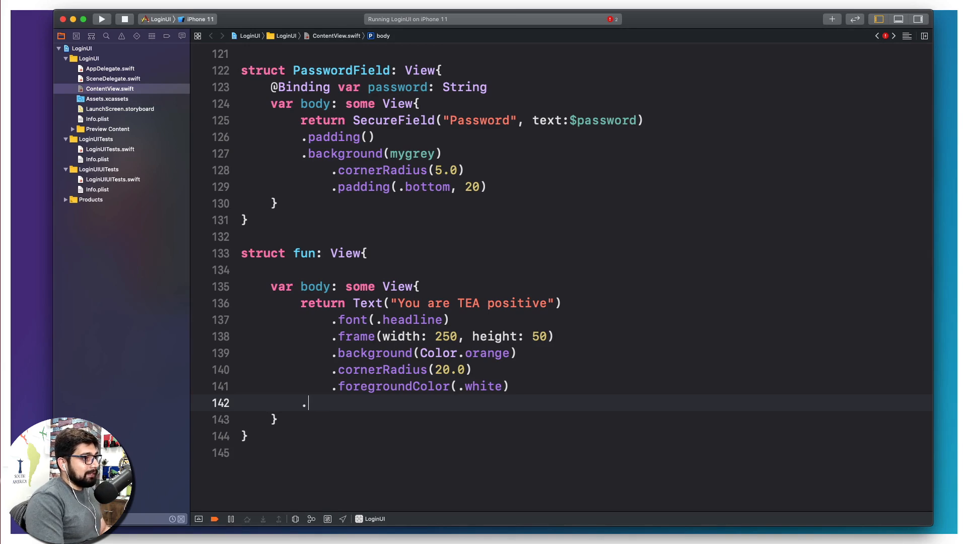
type(".")
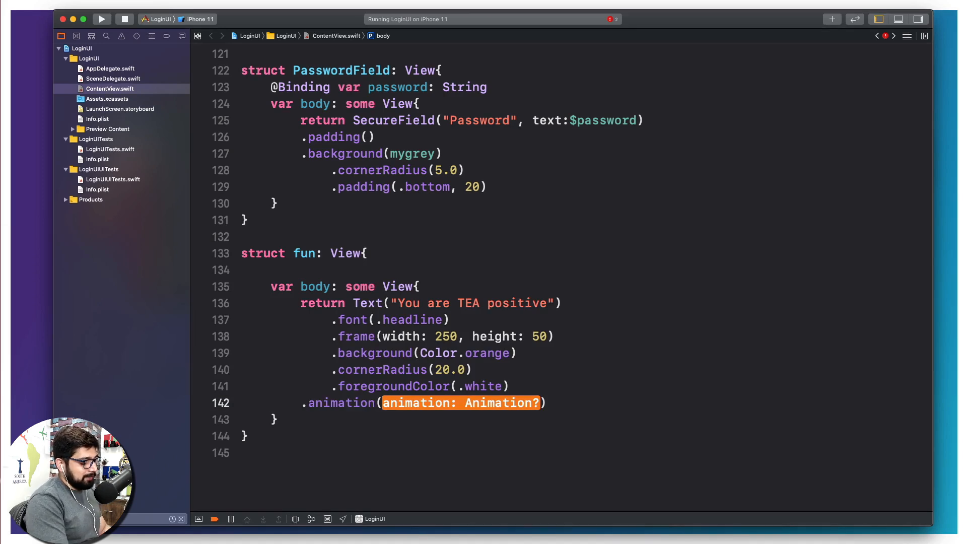
type("Animation")
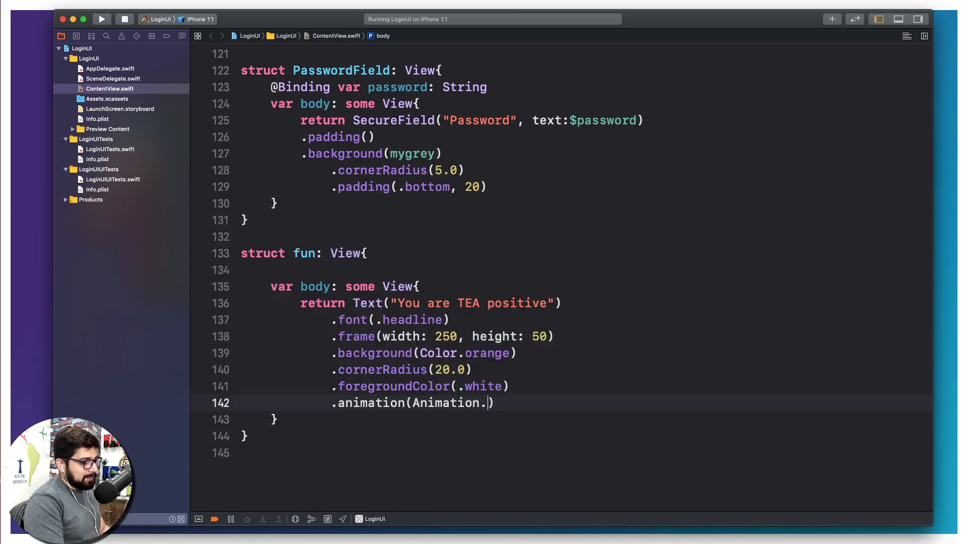
type(".")
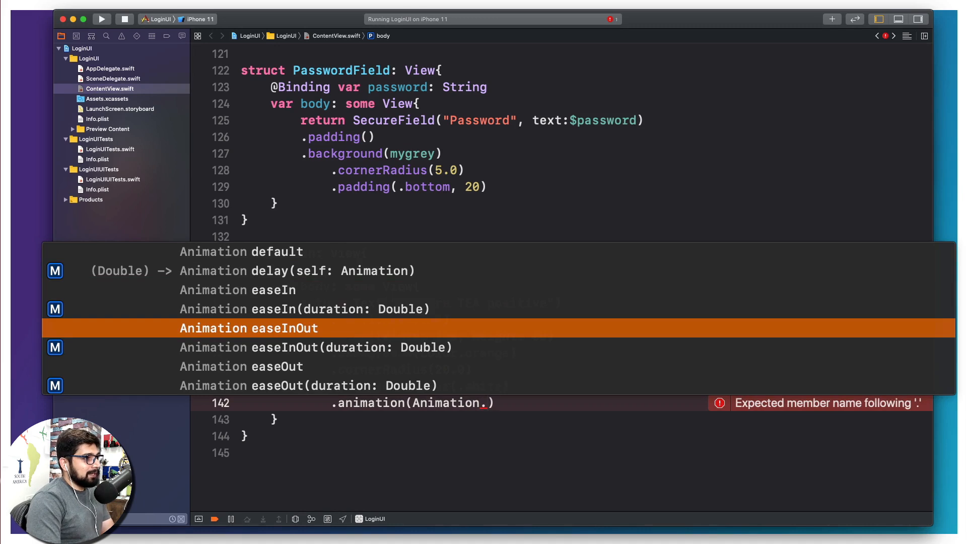
key("down")
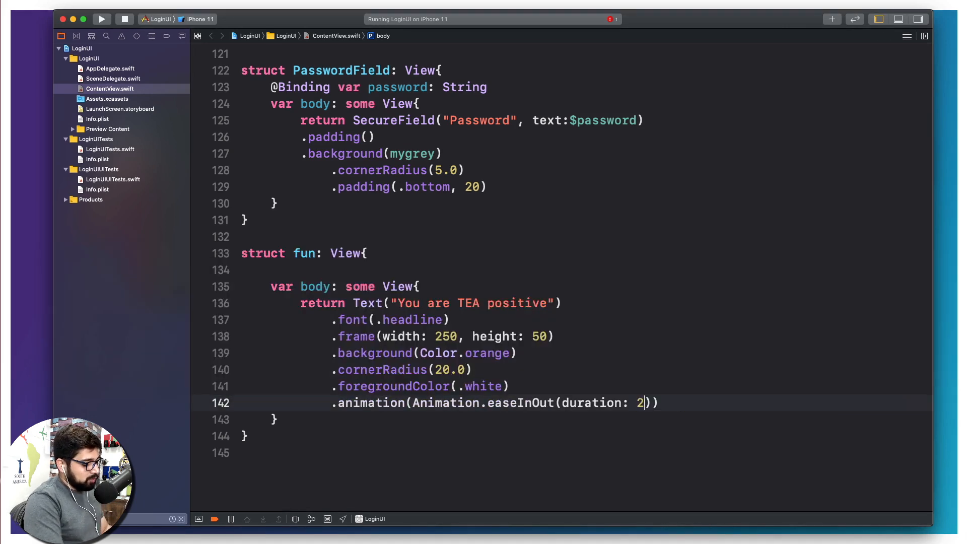
type(".0")
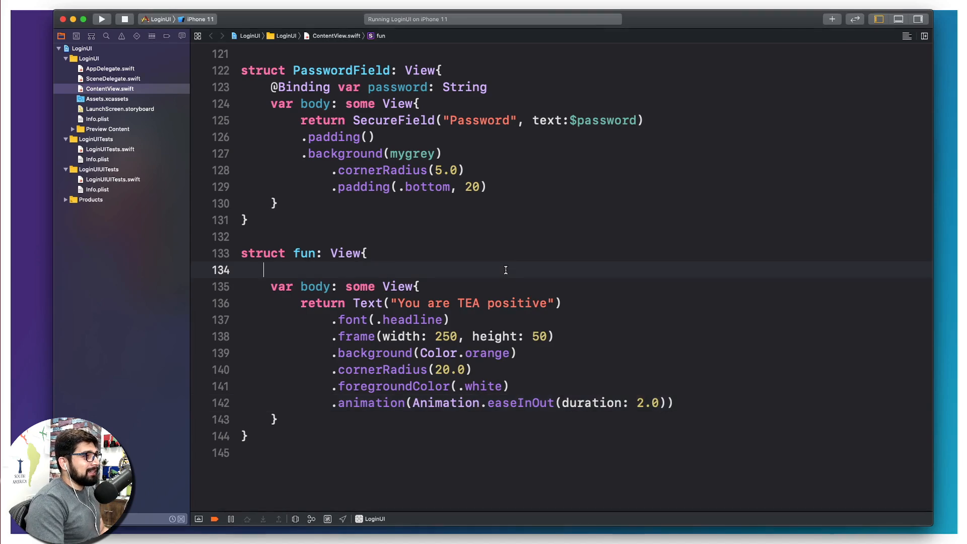
Run LoginUI from the toolbar to rebuild and launch it on the iPhone 11 simulator
scroll("up", 3)
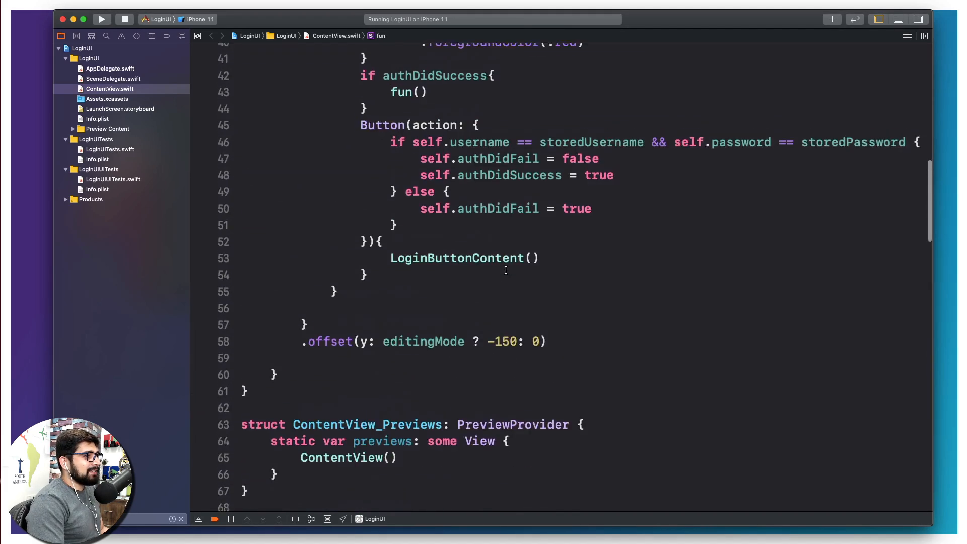
scroll("up", 3)
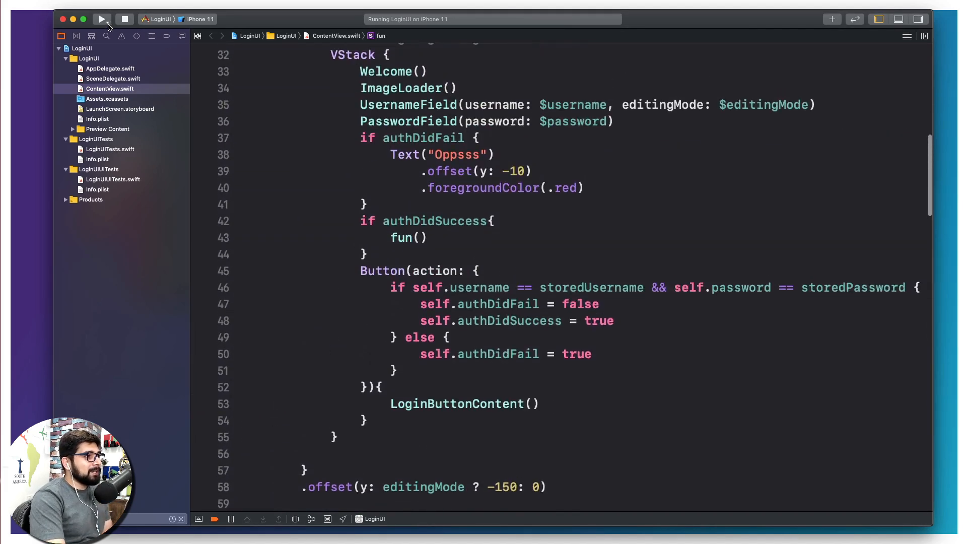
left_click(101, 19)
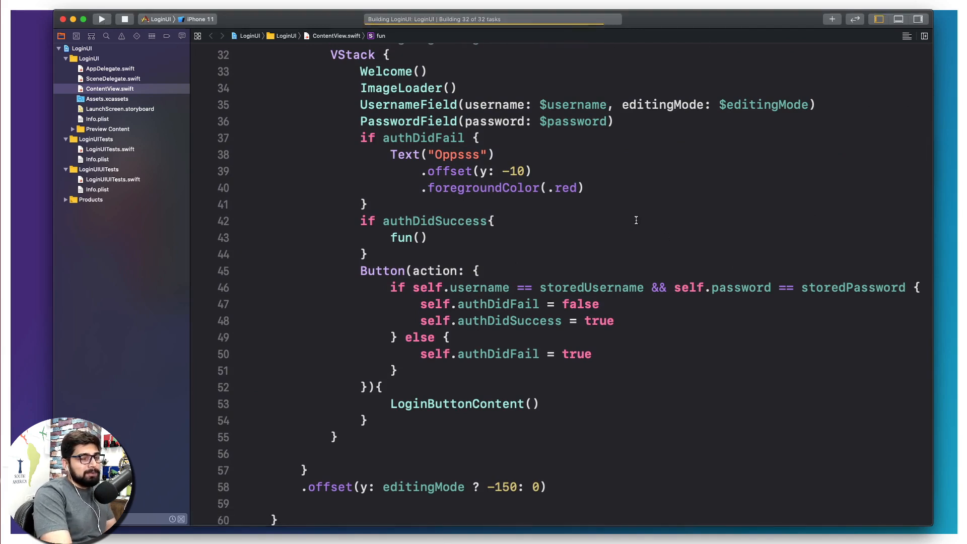
left_click(101, 18)
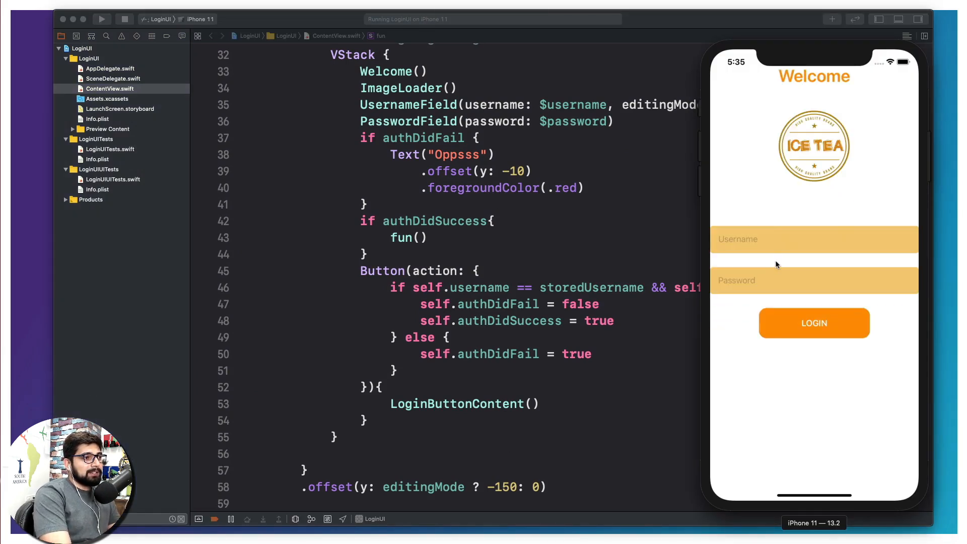
mouse_move(758, 288)
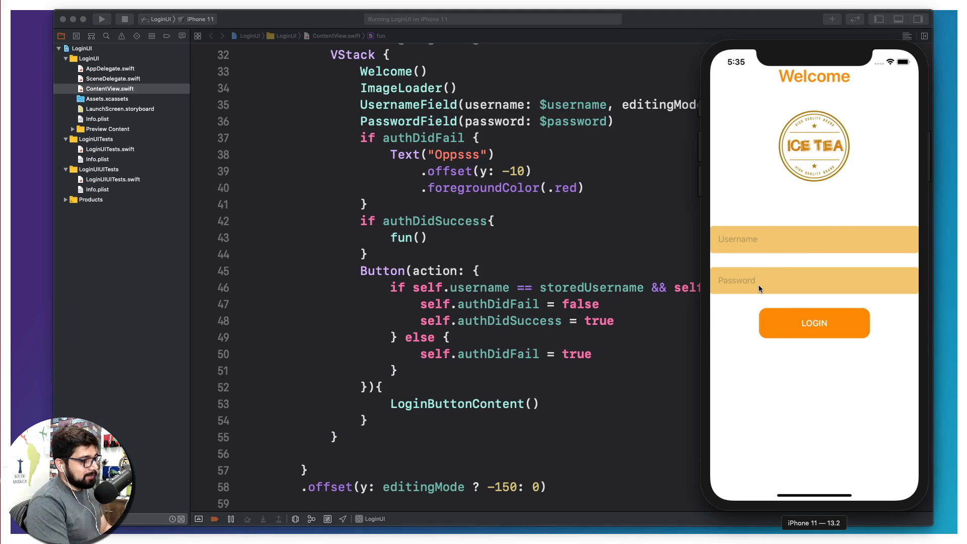
Enter username Hitesh and its password in the simulator and tap LOGIN
scroll("up", 3)
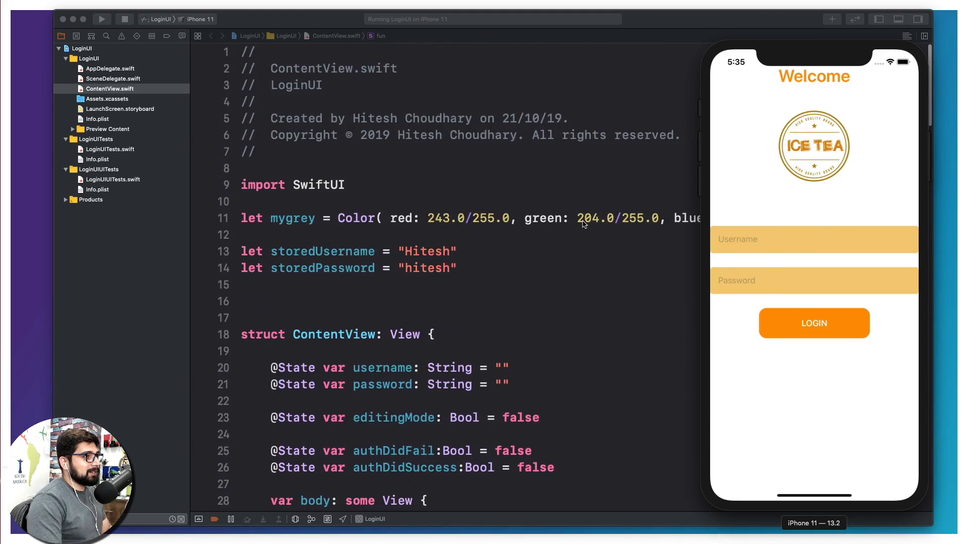
left_click(813, 240)
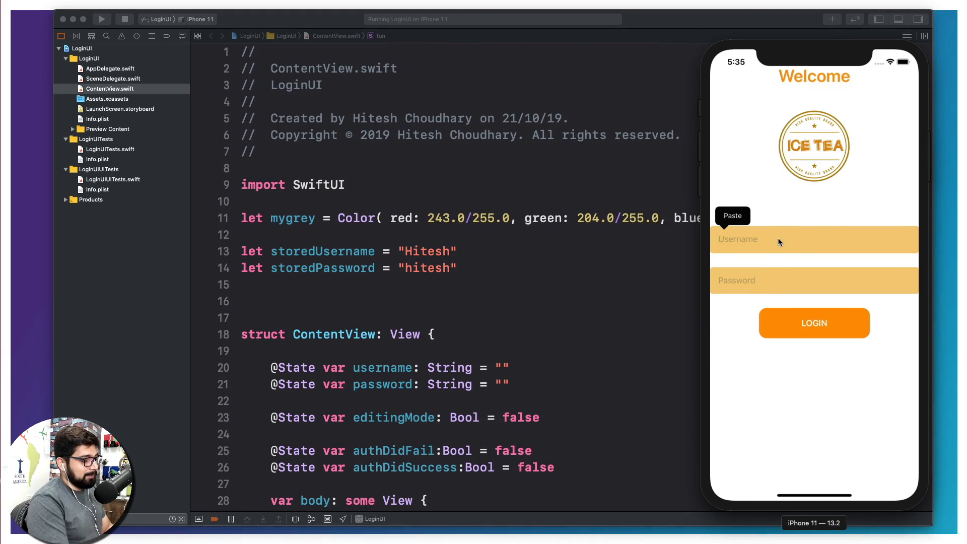
left_click(732, 215)
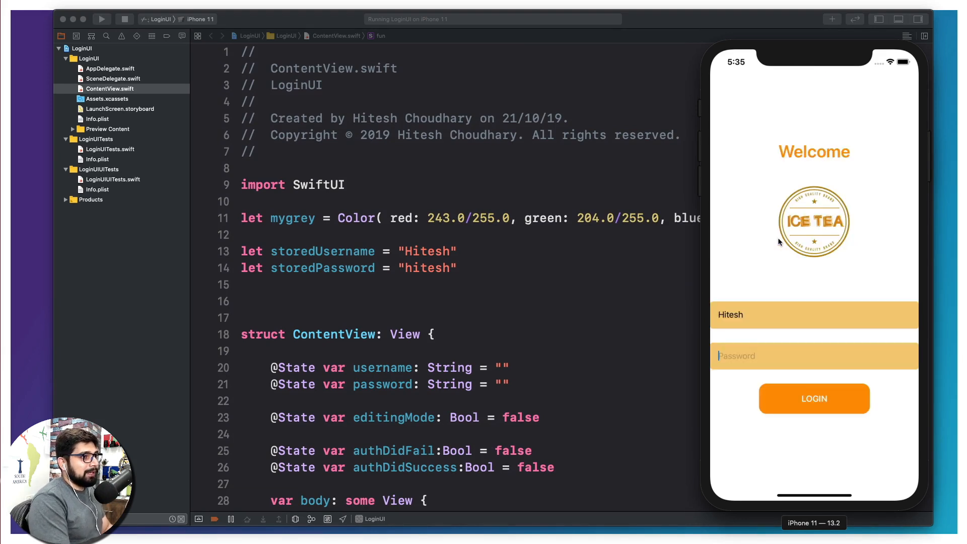
type("hitesh")
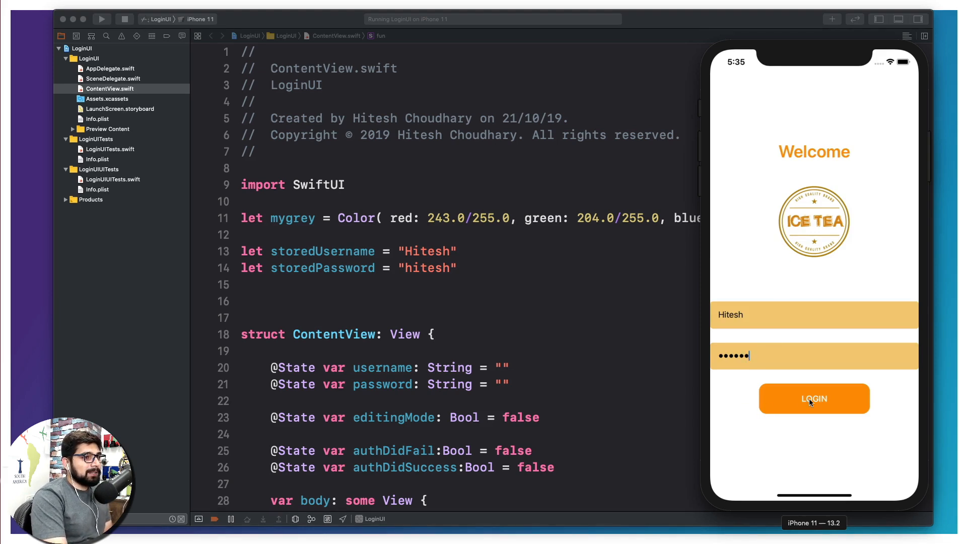
left_click(813, 398)
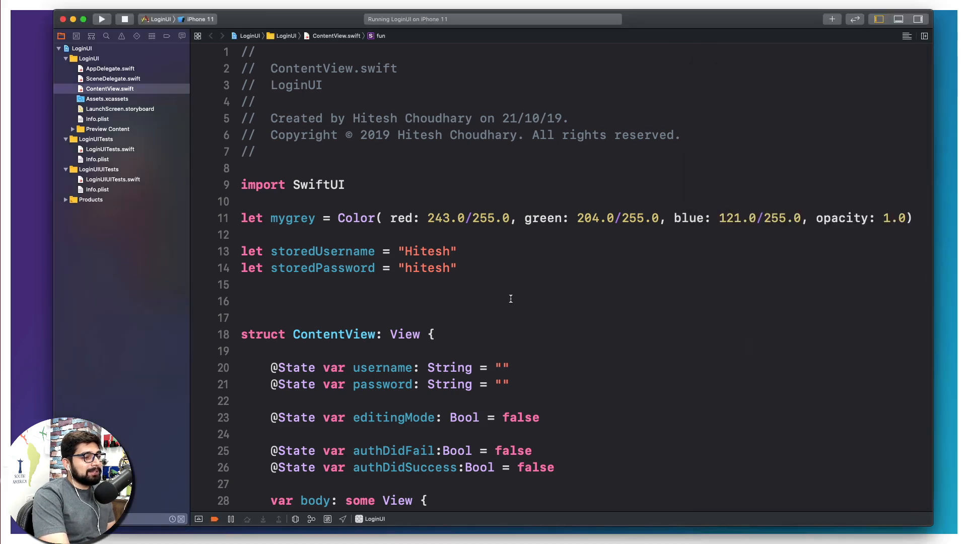
scroll("down", 3)
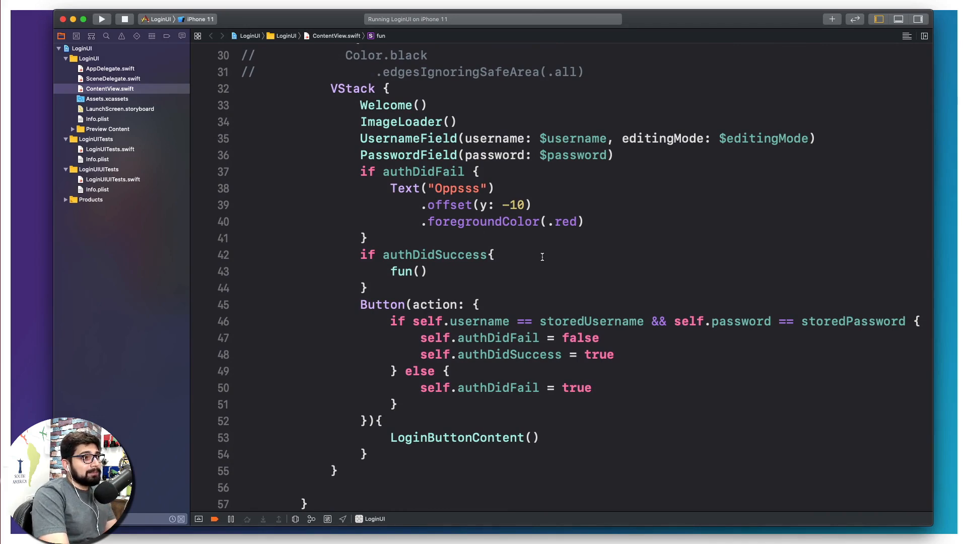
scroll("down", 3)
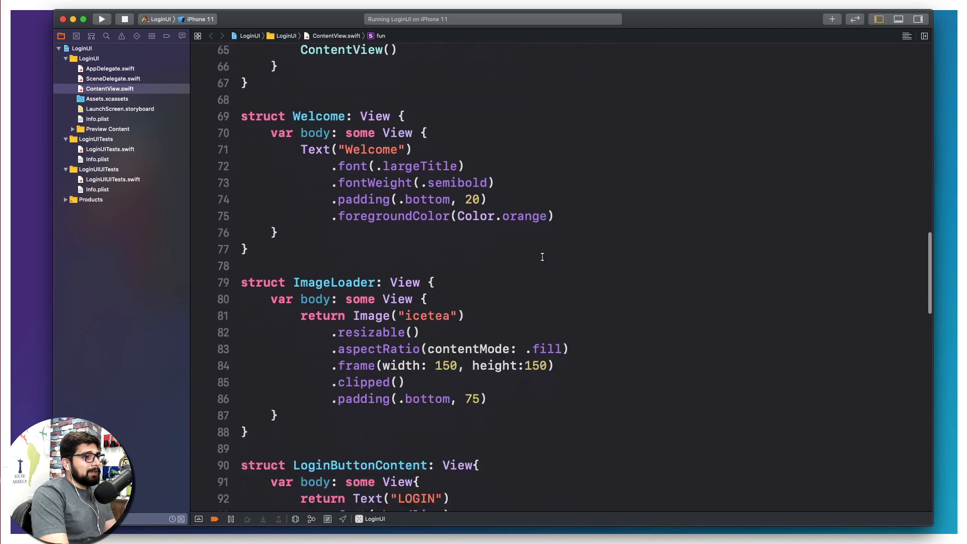
scroll("down", 3)
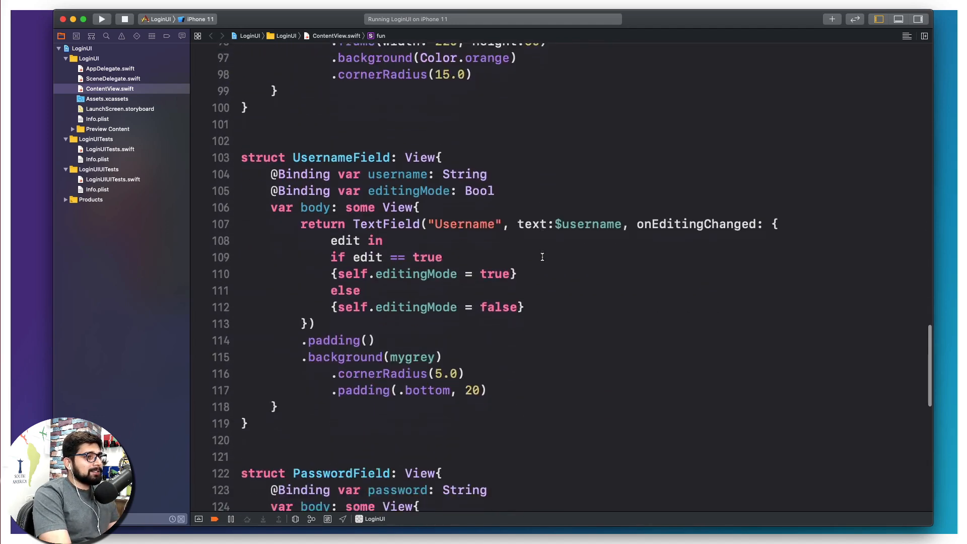
scroll("down", 3)
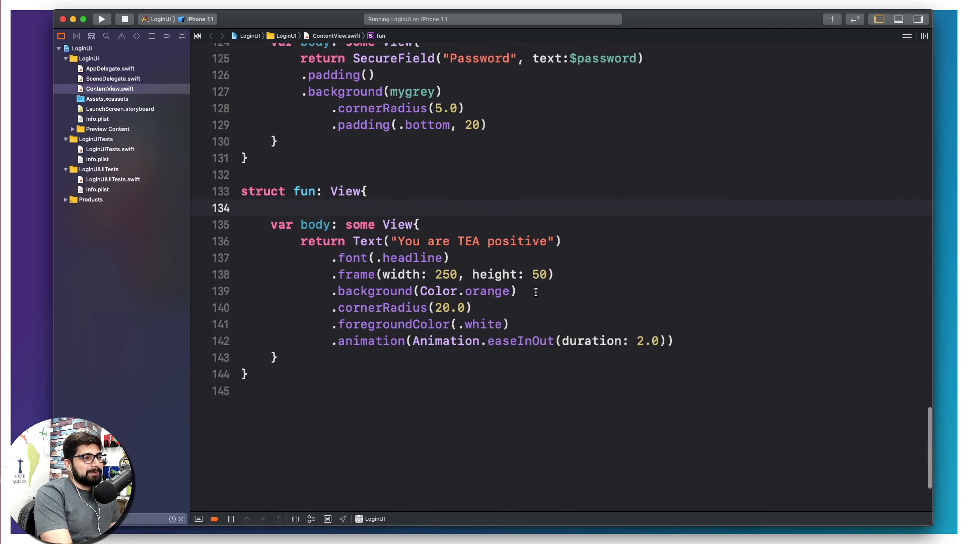
double_click(487, 291)
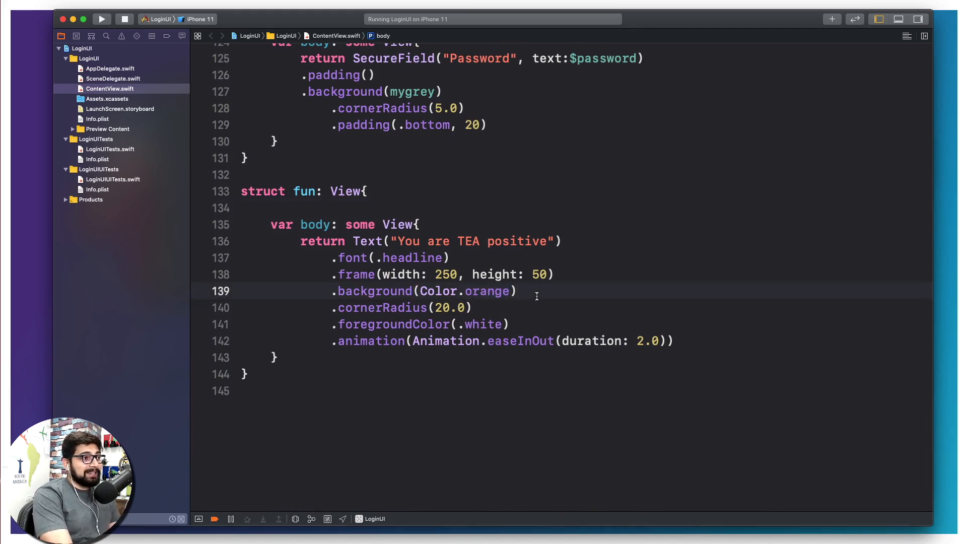
scroll("up", 3)
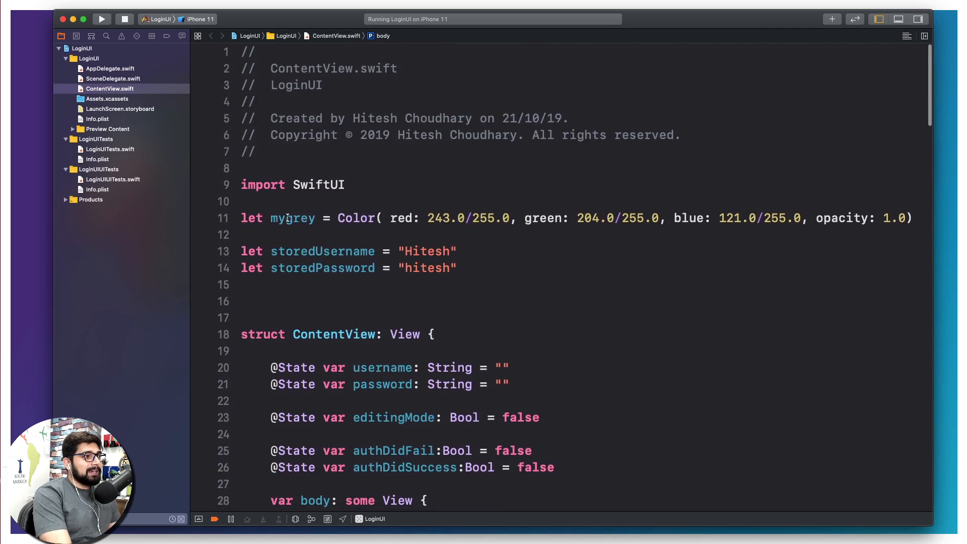
left_click(536, 301)
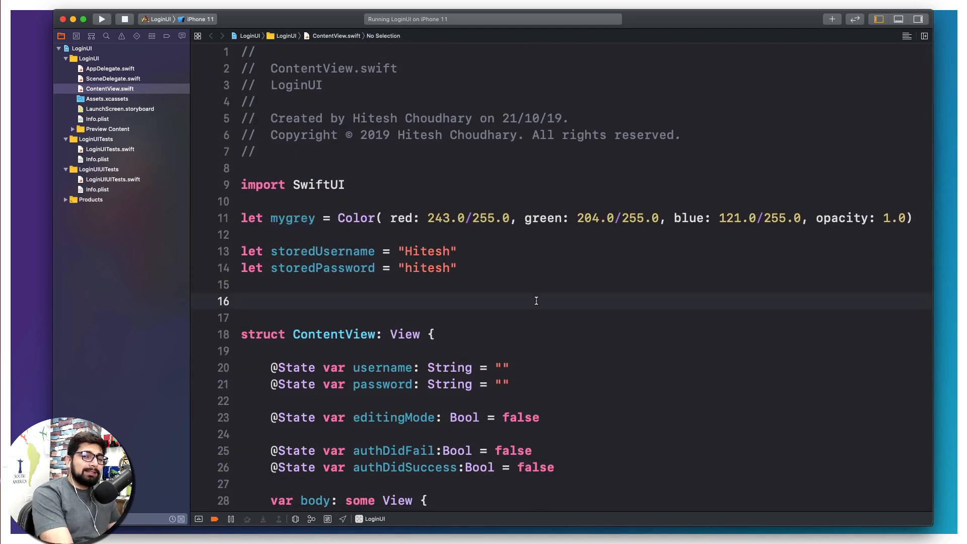
double_click(292, 217)
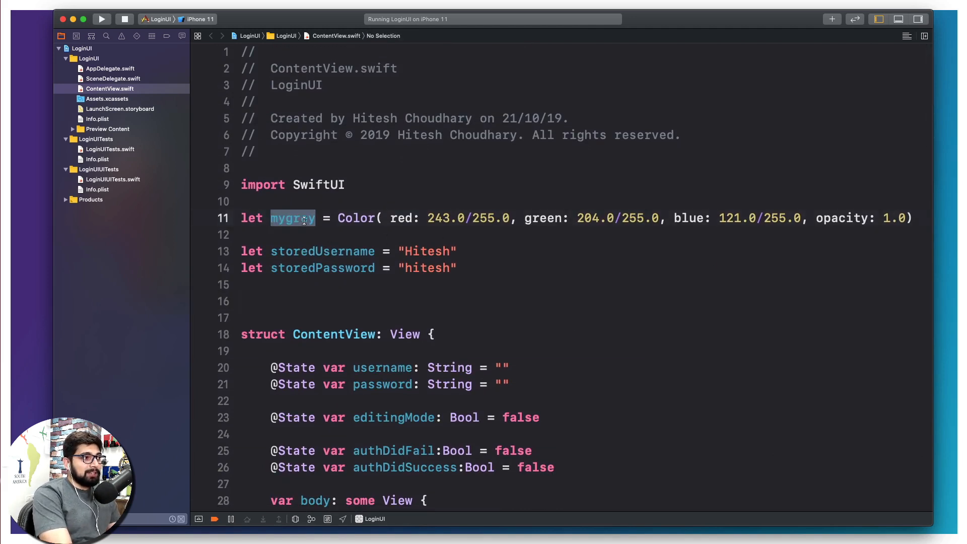
scroll("down", 3)
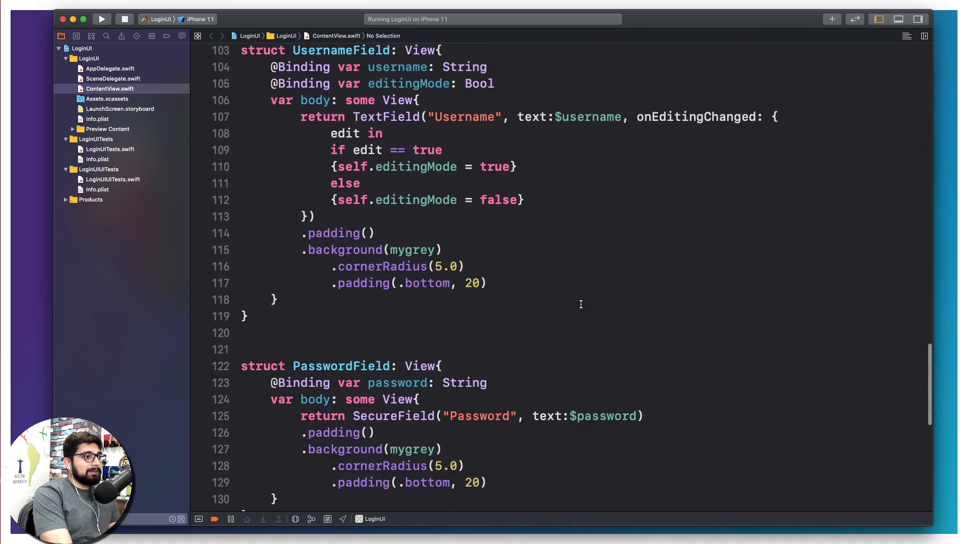
scroll("down", 3)
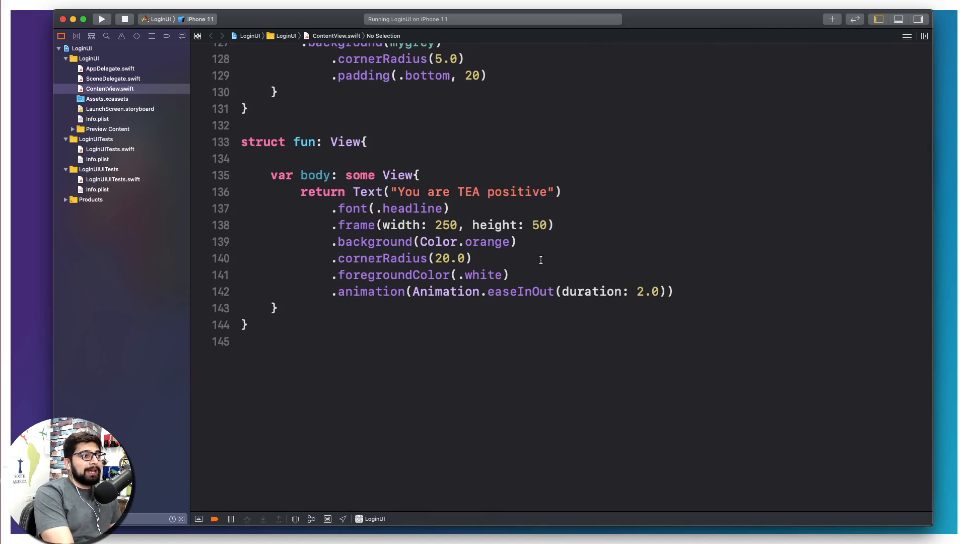
mouse_move(549, 275)
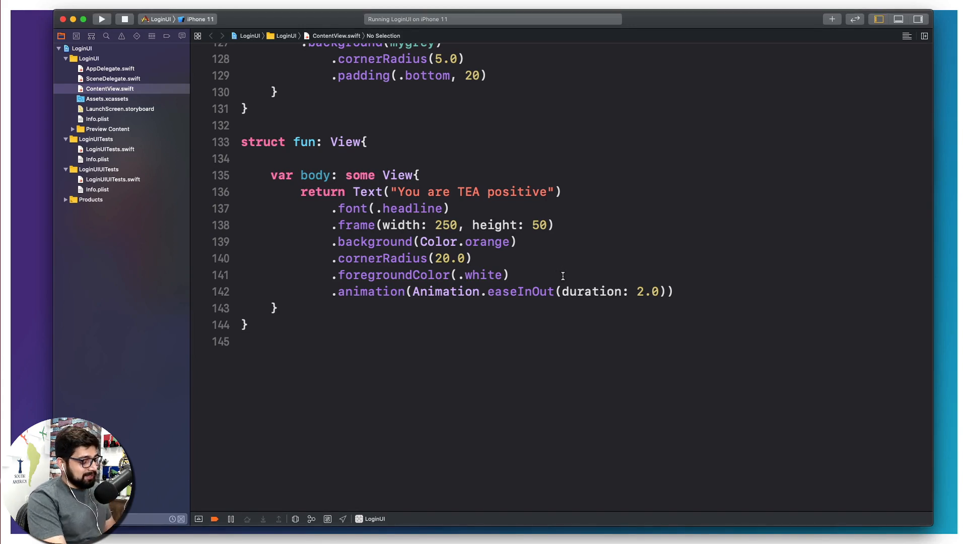
scroll("up", 3)
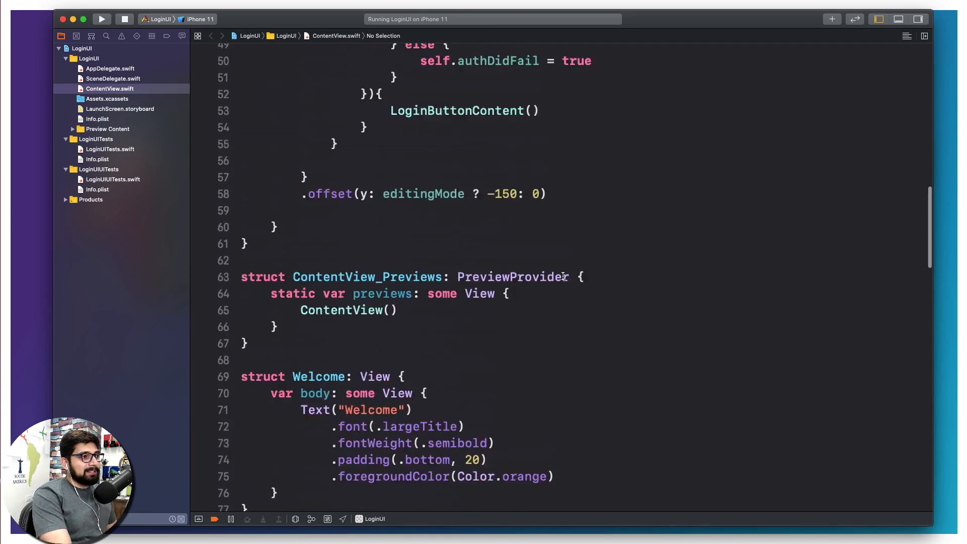
scroll("up", 3)
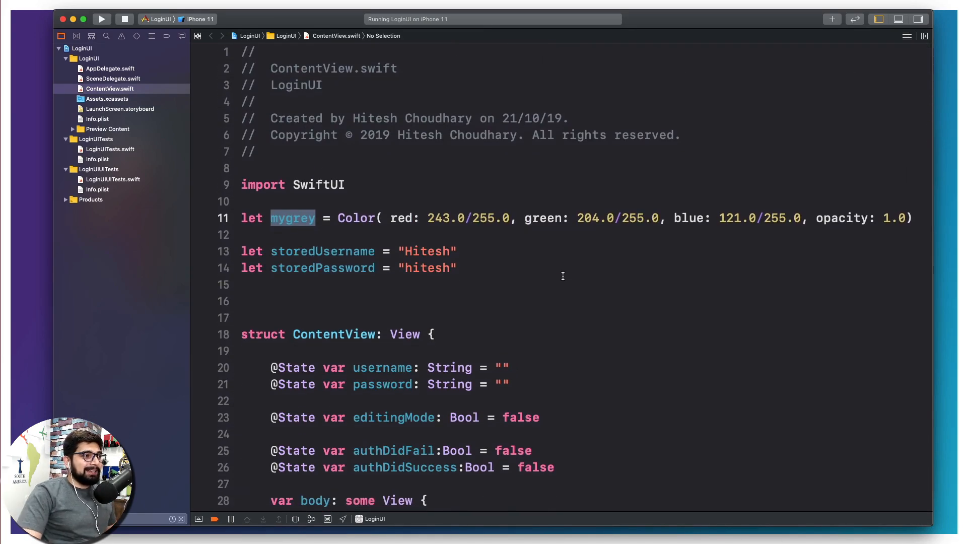